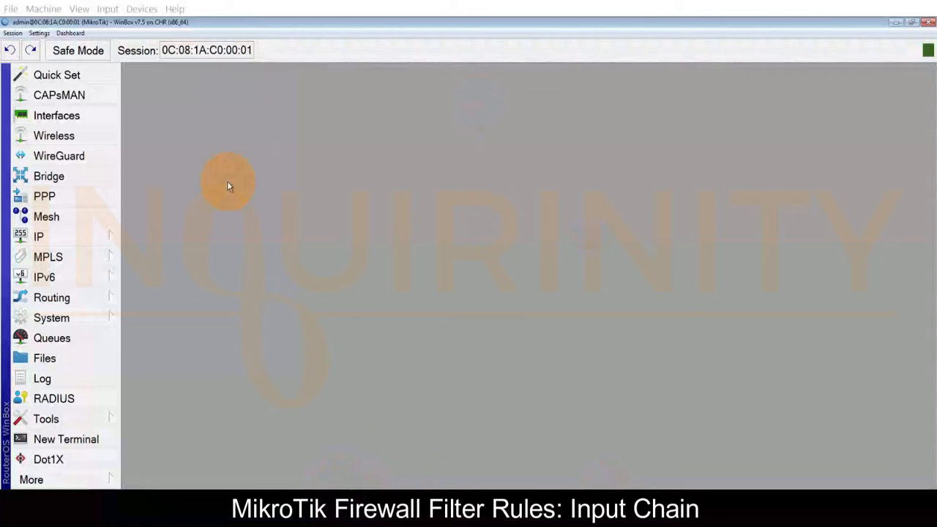
Check the router address 192.168.88.1/24 on ether2 in IP > Addresses and close the list
left_click(38, 236)
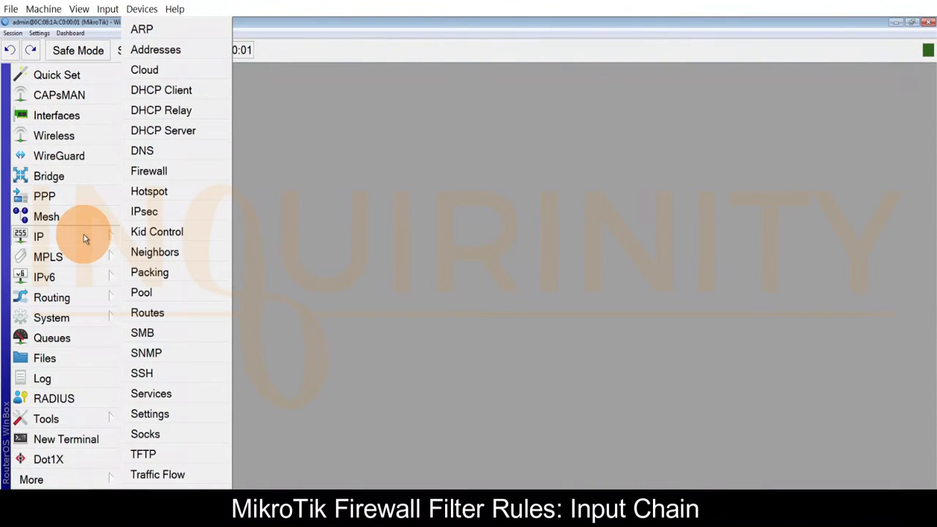
left_click(156, 50)
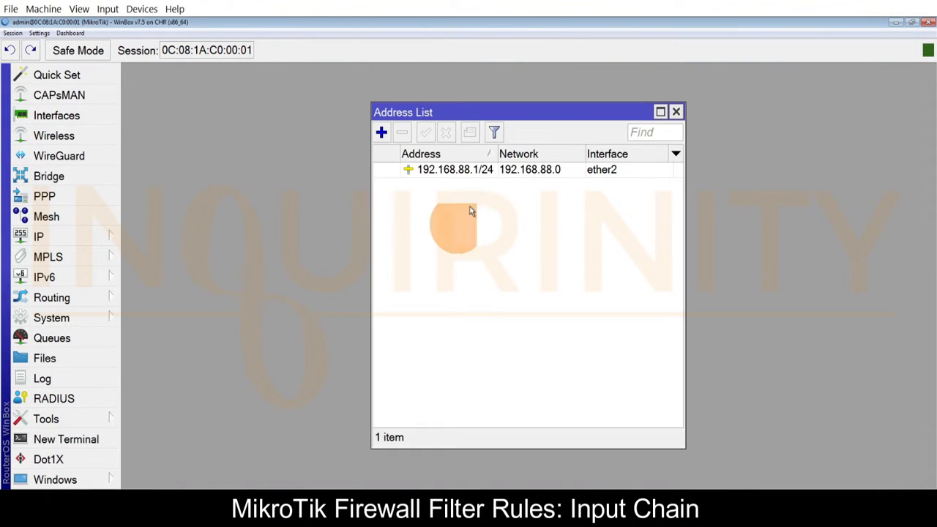
left_click(454, 170)
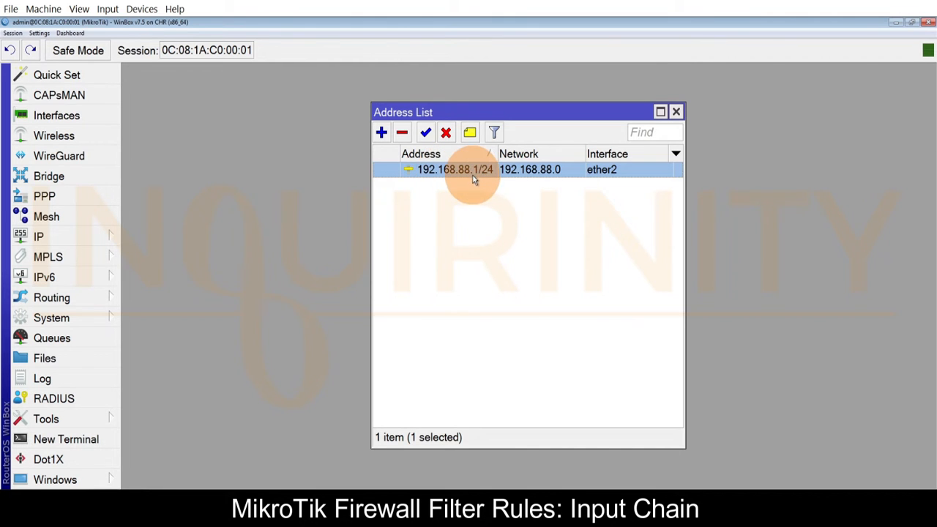
left_click(677, 111)
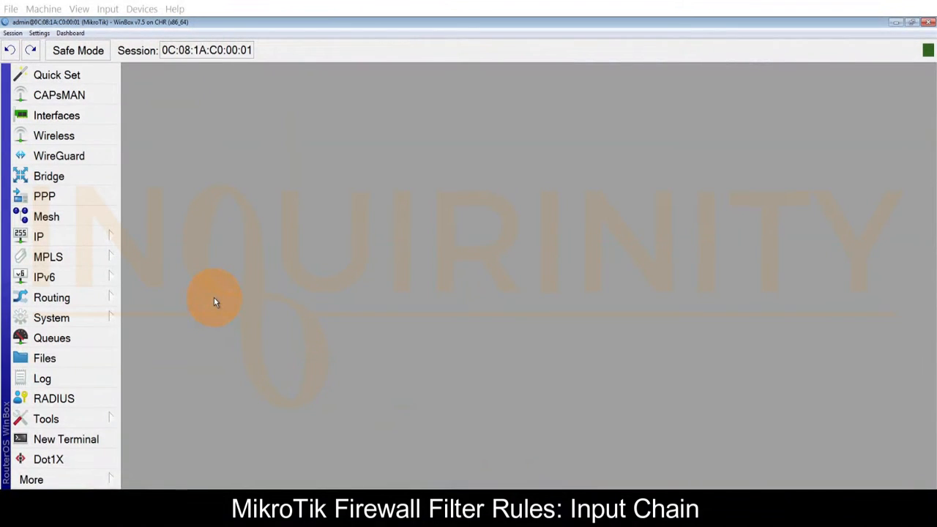
mouse_move(86, 238)
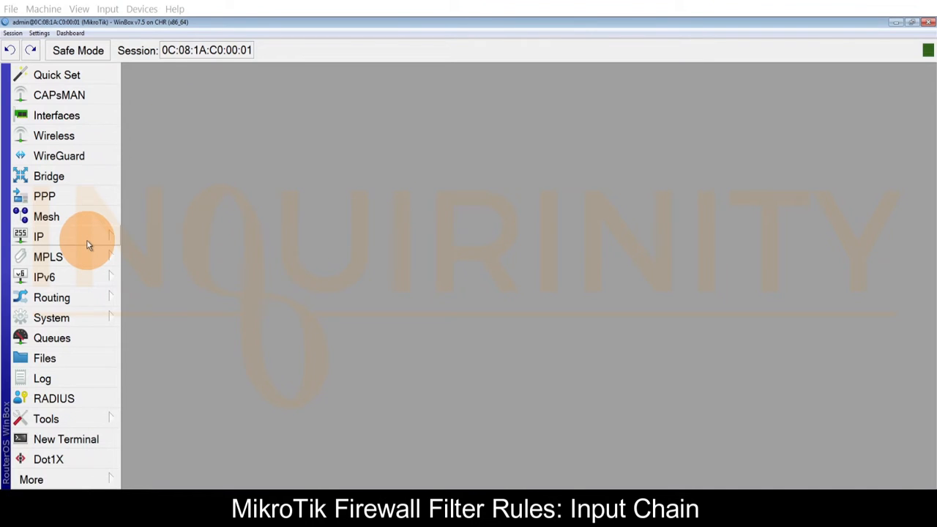
Bring up IP > Firewall with the empty Filter Rules list
left_click(38, 236)
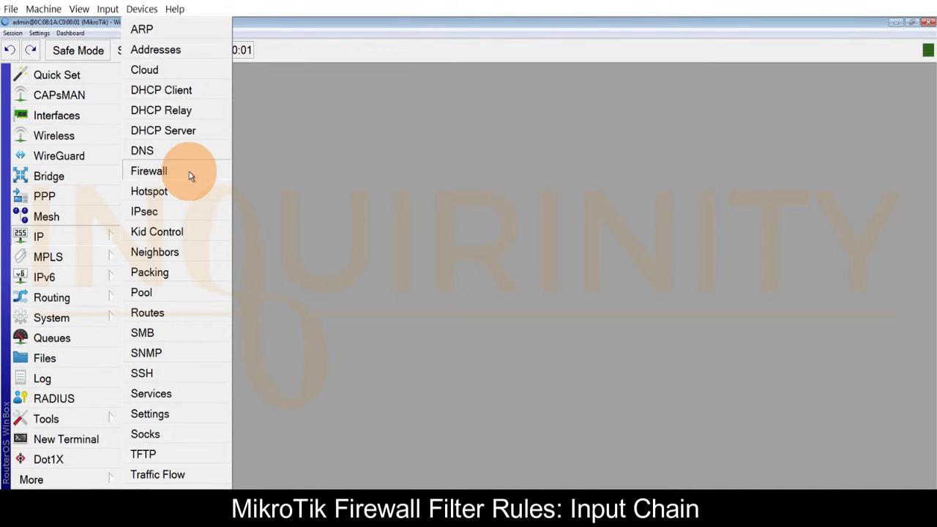
left_click(150, 170)
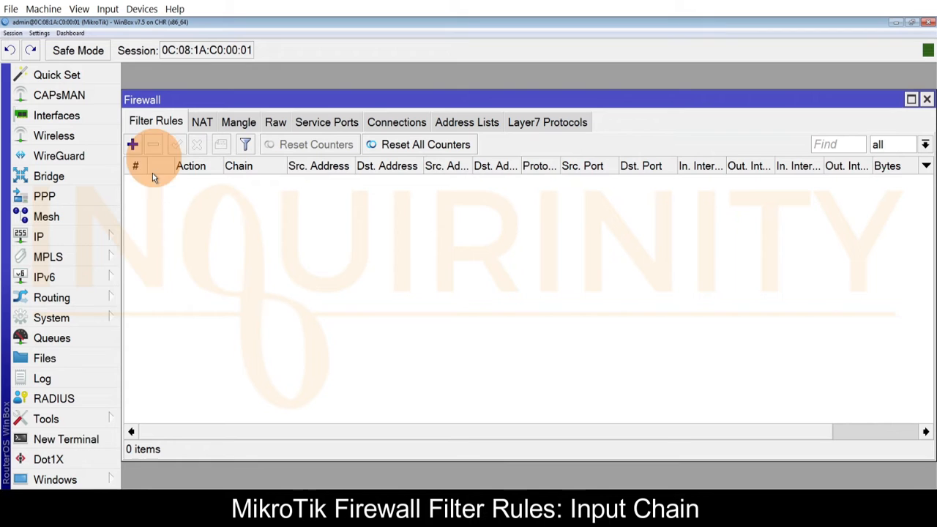
mouse_move(217, 316)
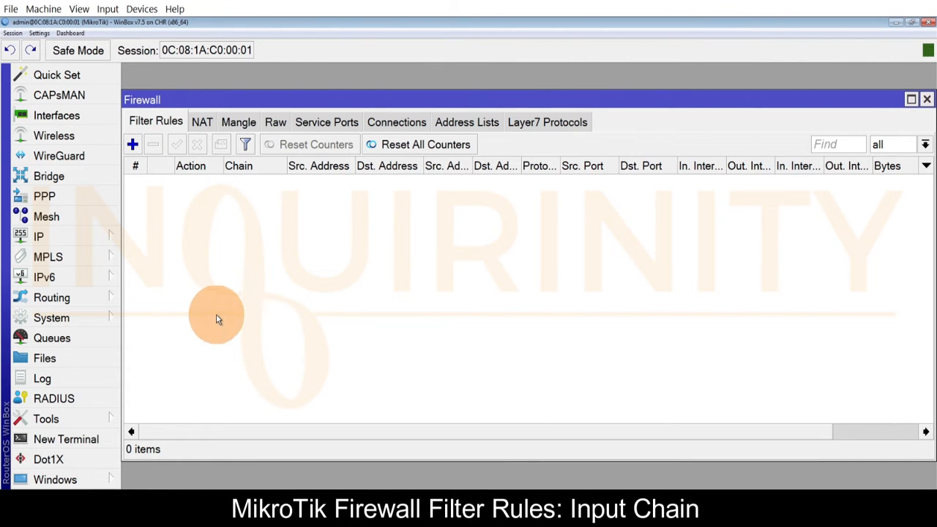
mouse_move(234, 249)
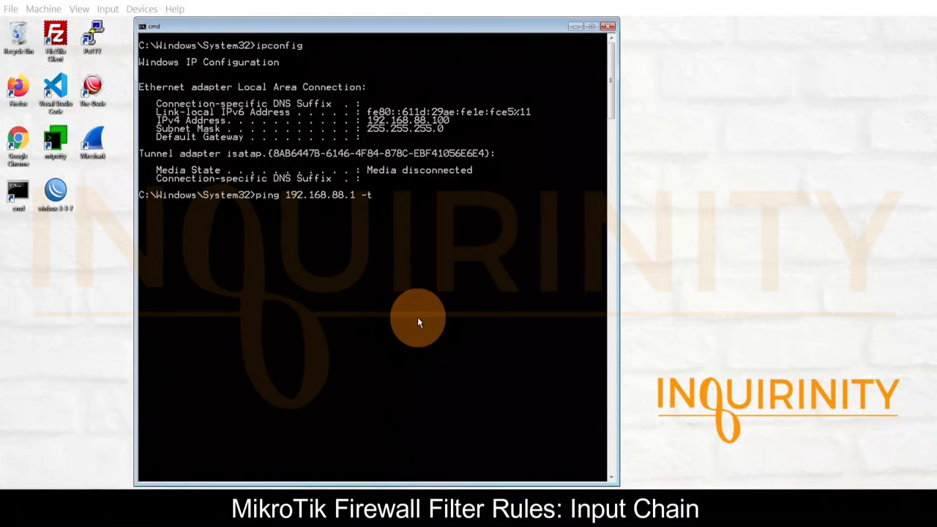
mouse_move(299, 55)
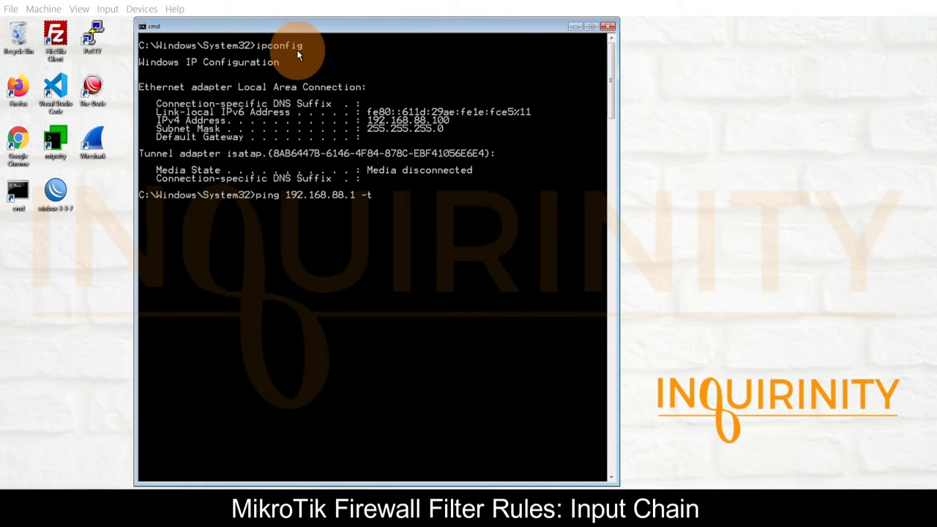
mouse_move(380, 129)
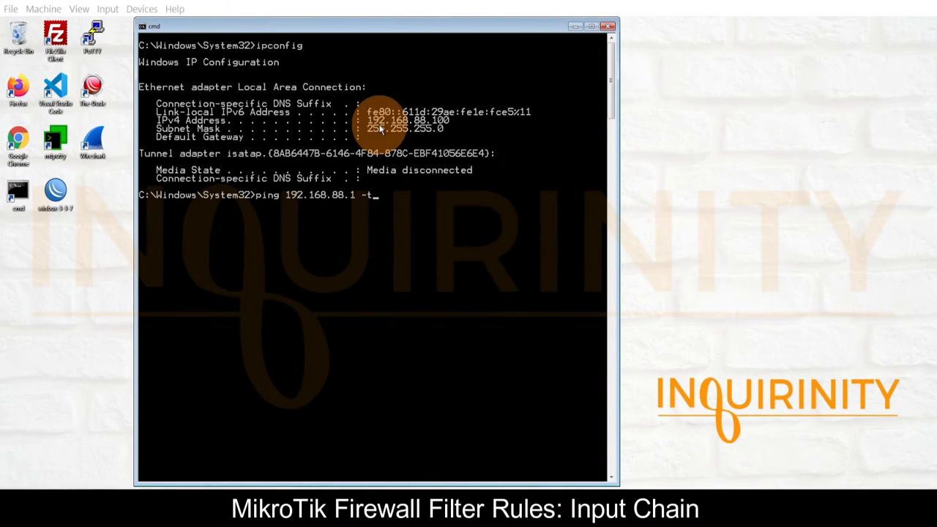
mouse_move(442, 129)
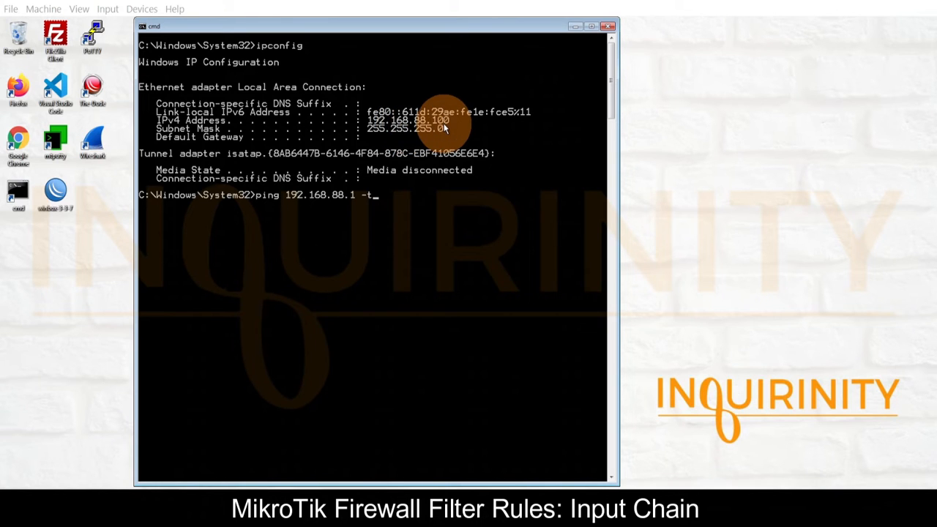
mouse_move(290, 196)
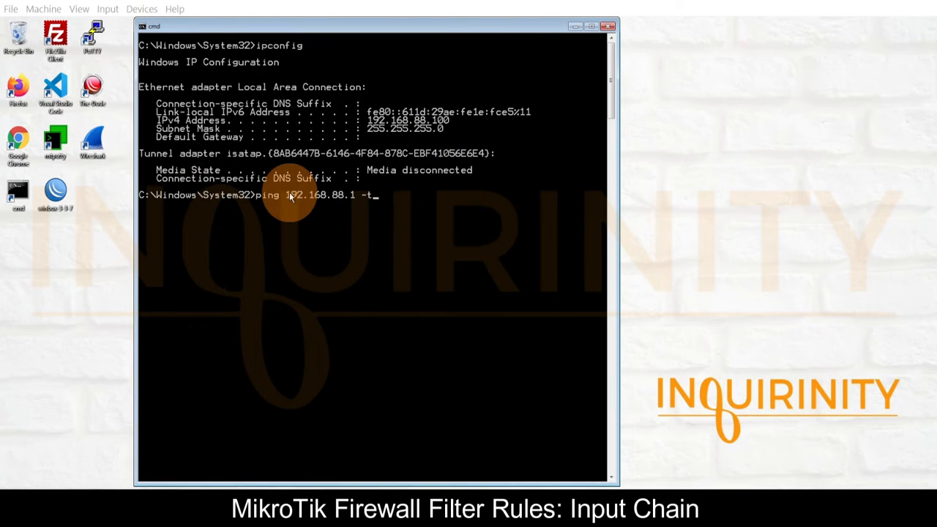
mouse_move(418, 205)
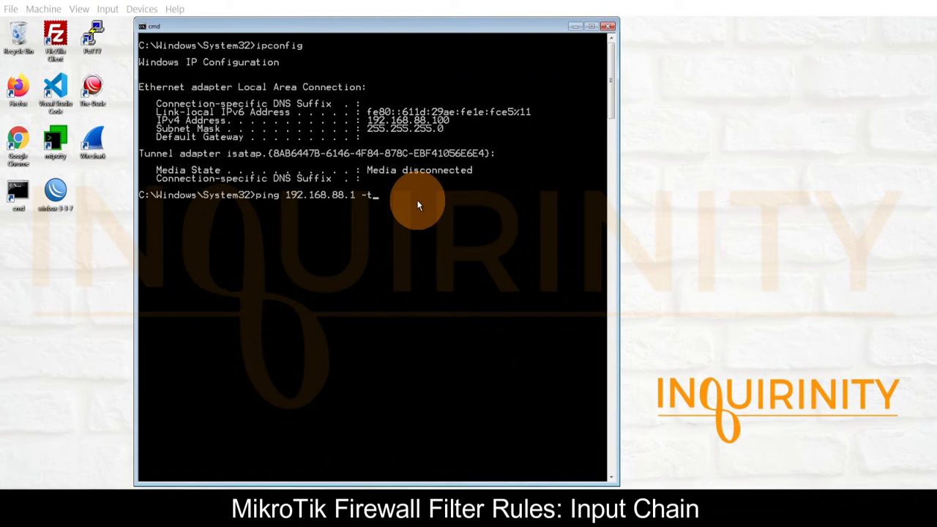
mouse_move(419, 212)
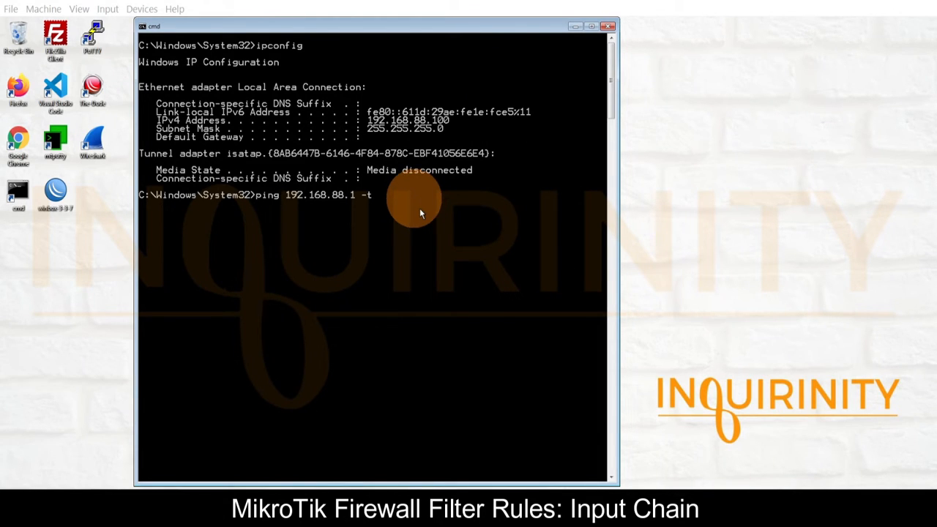
Start the continuous ping to 192.168.88.1 from Command Prompt
key("Return")
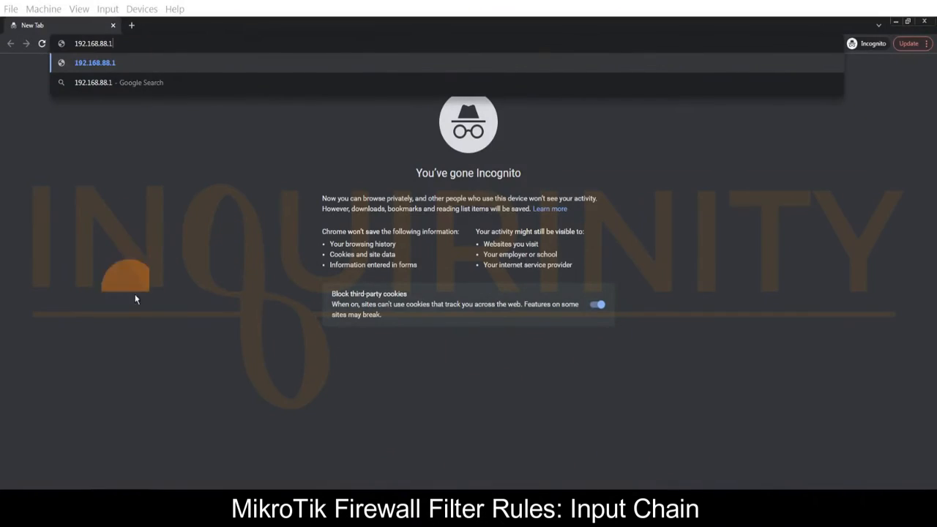
mouse_move(175, 182)
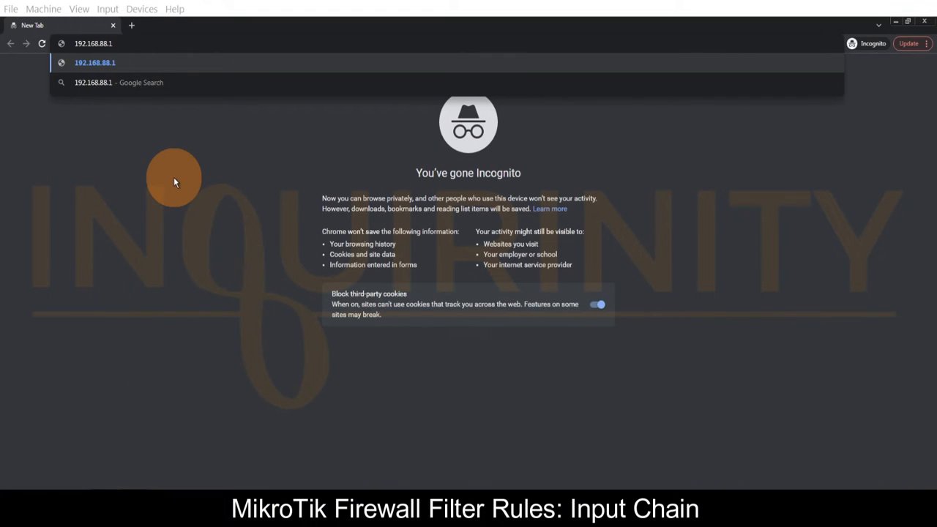
mouse_move(153, 55)
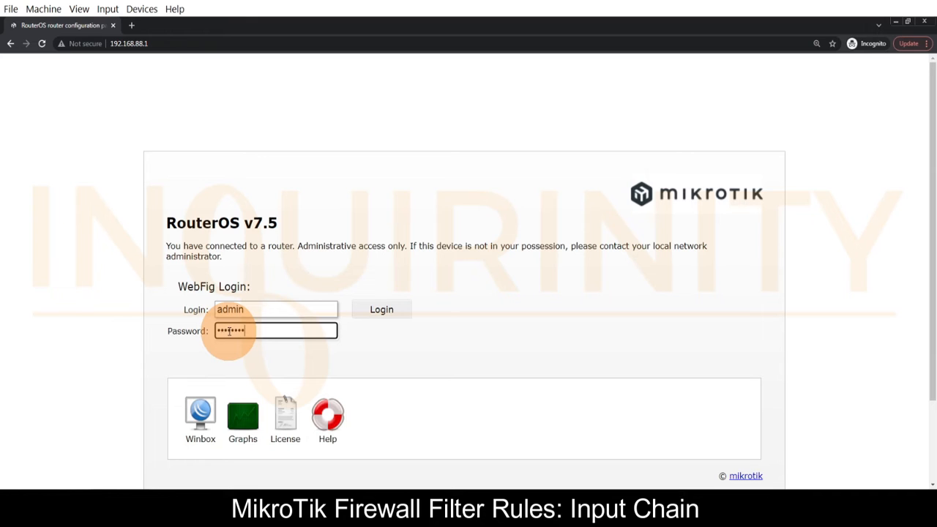
Log in to the router at 192.168.88.1 as admin and switch to the WebFig Interfaces view
left_click(380, 309)
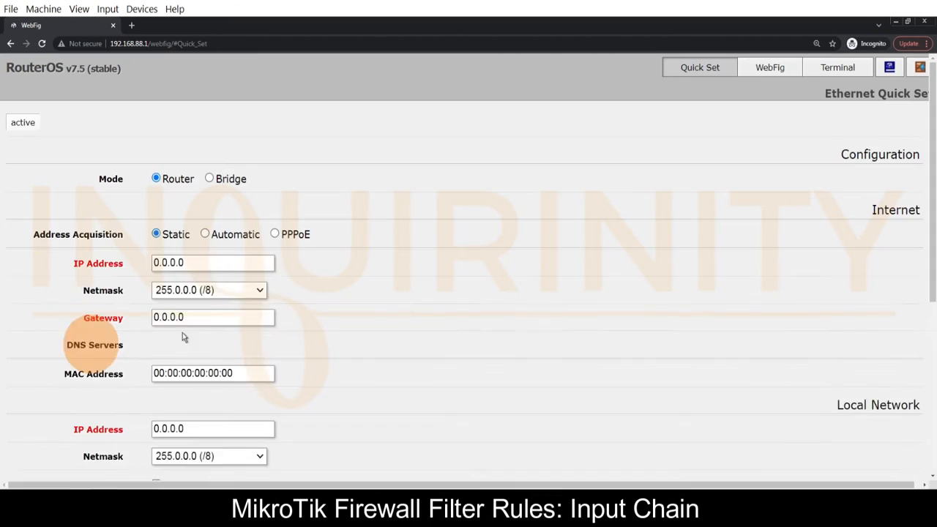
left_click(205, 234)
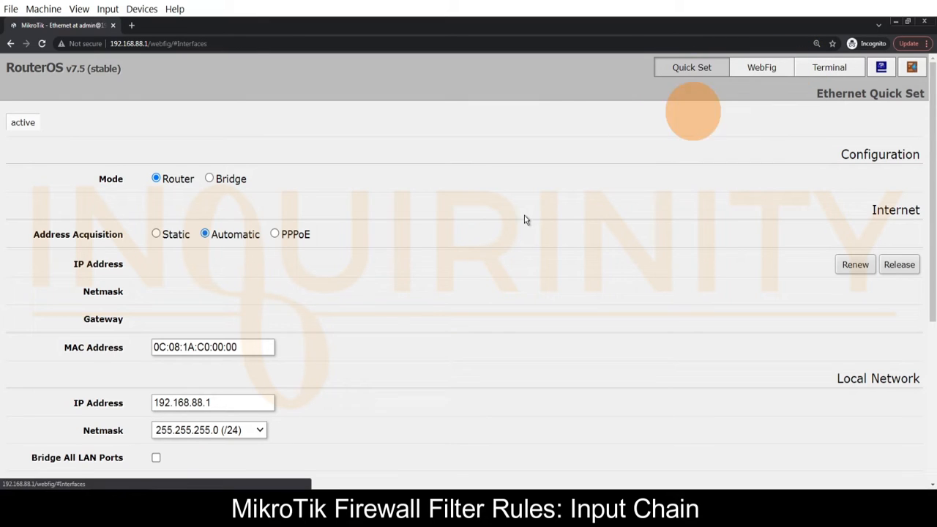
left_click(761, 68)
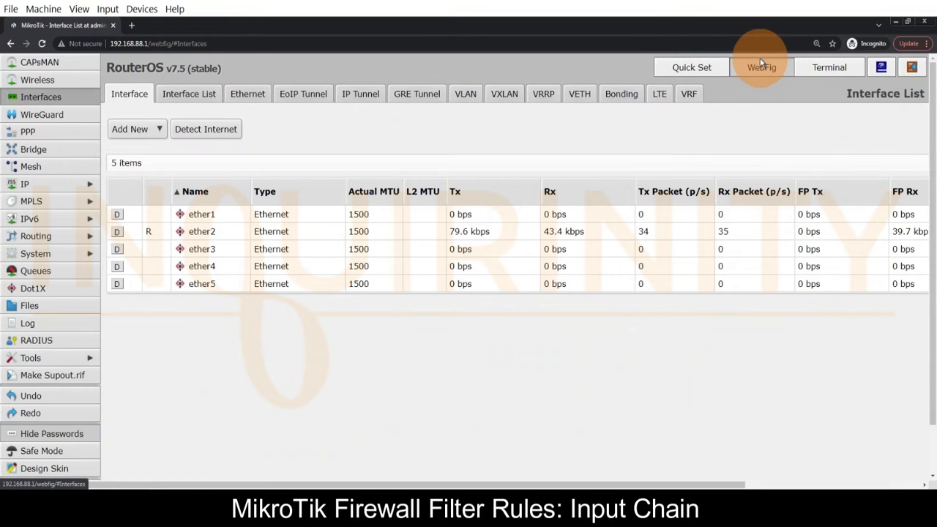
mouse_move(281, 389)
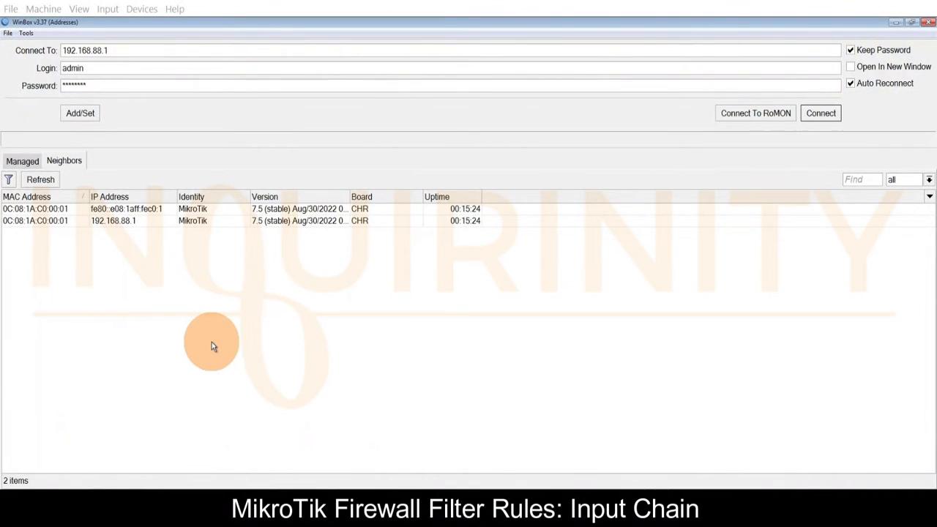
mouse_move(135, 69)
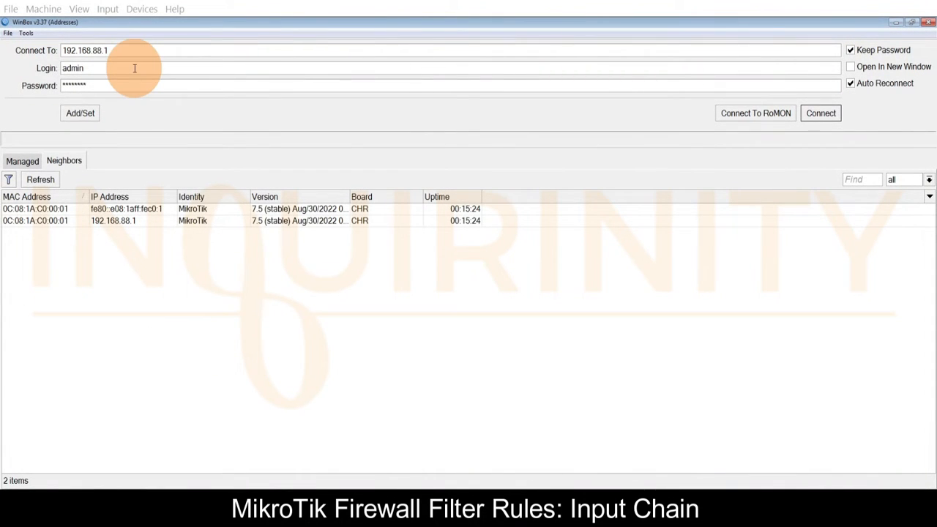
mouse_move(105, 59)
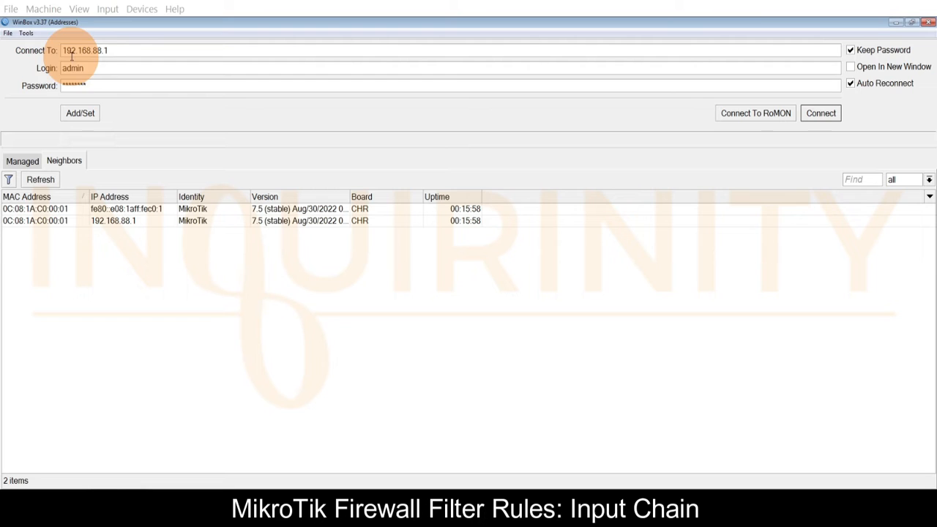
mouse_move(796, 113)
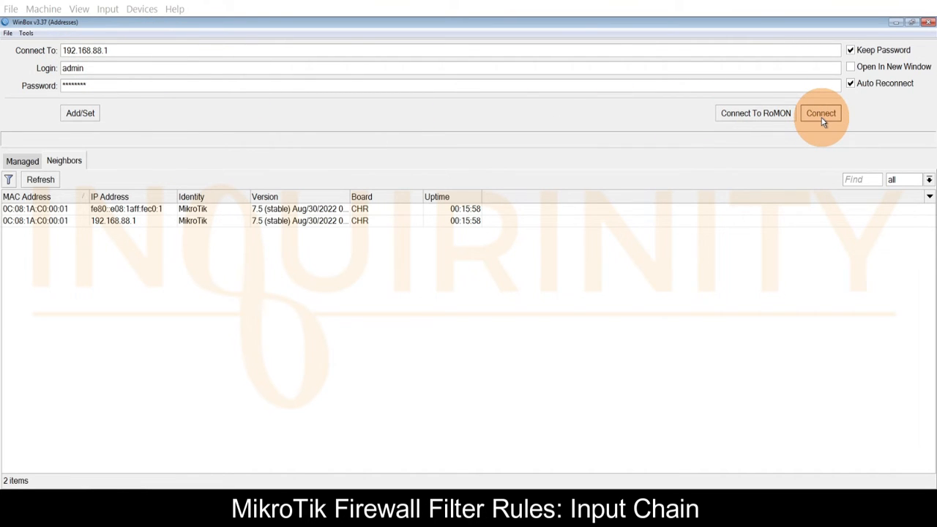
Connect WinBox to 192.168.88.1 as admin and return to the empty filter rules list
left_click(820, 112)
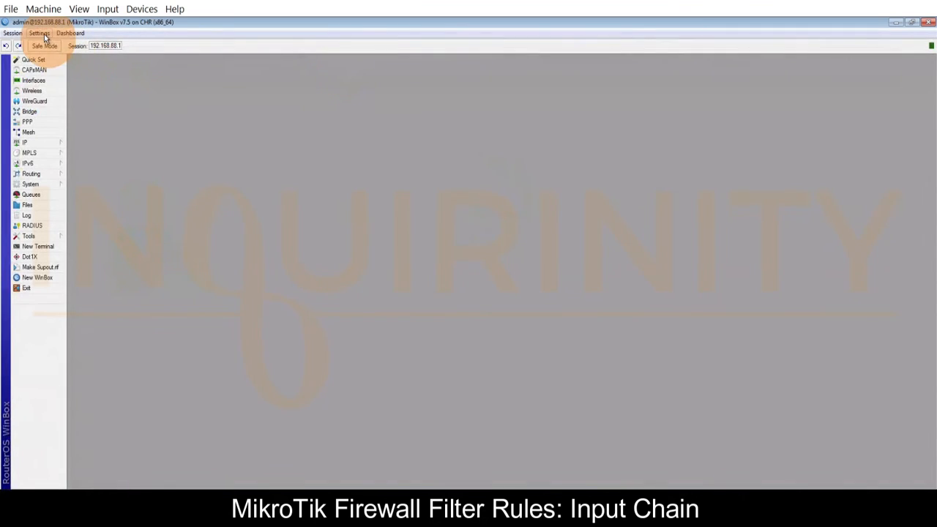
left_click(35, 70)
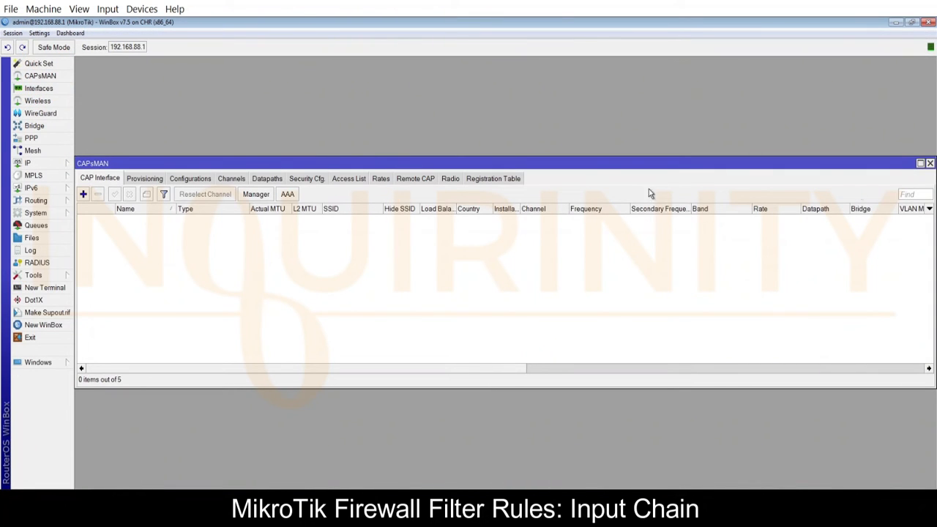
left_click(930, 164)
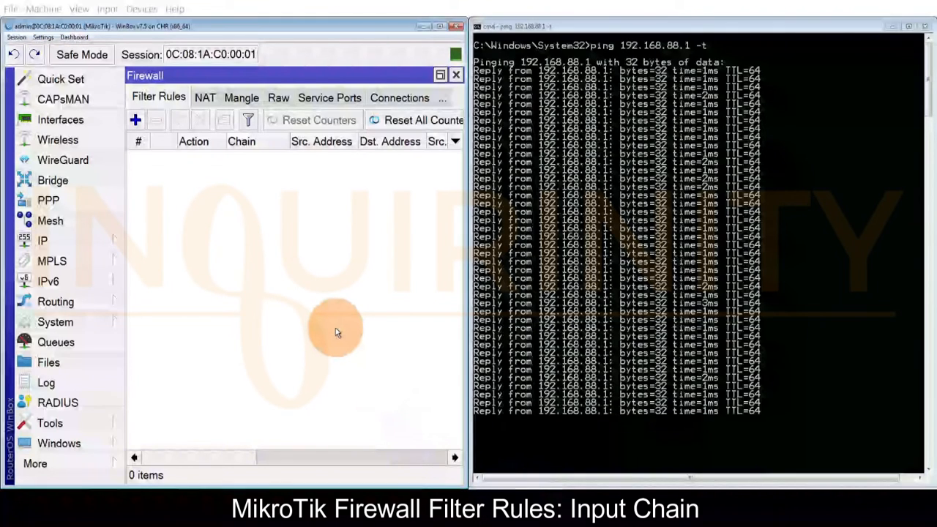
mouse_move(381, 351)
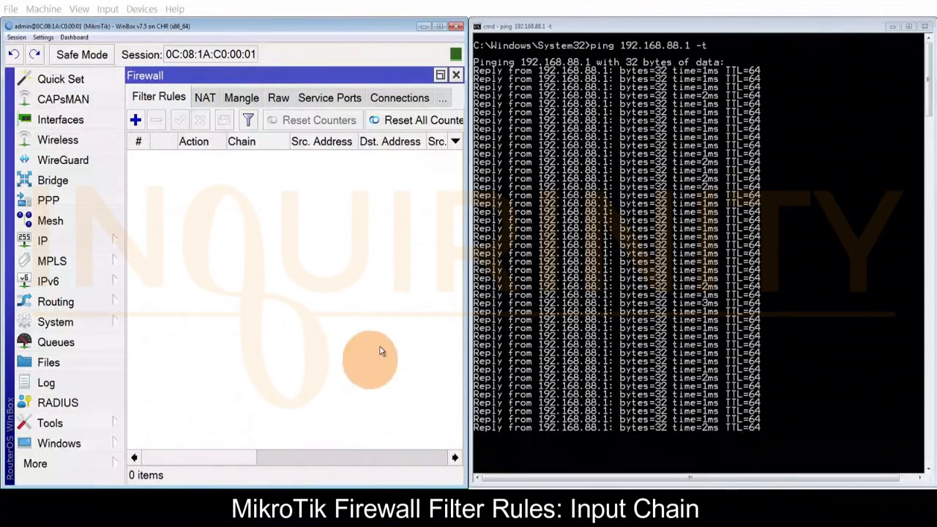
mouse_move(91, 240)
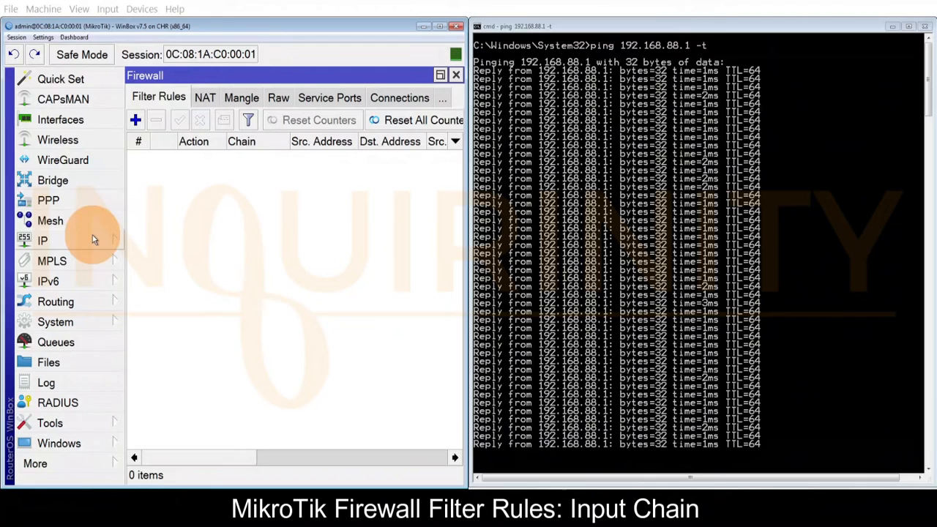
mouse_move(179, 252)
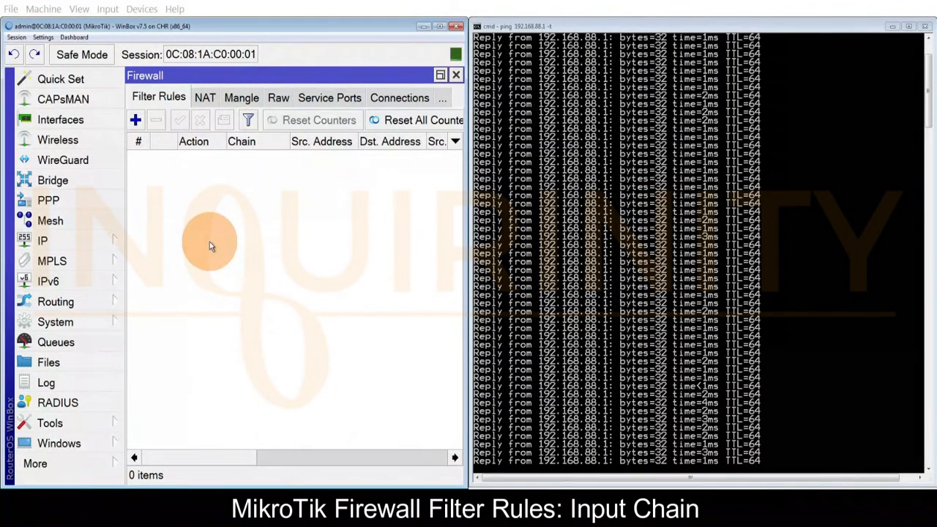
mouse_move(179, 213)
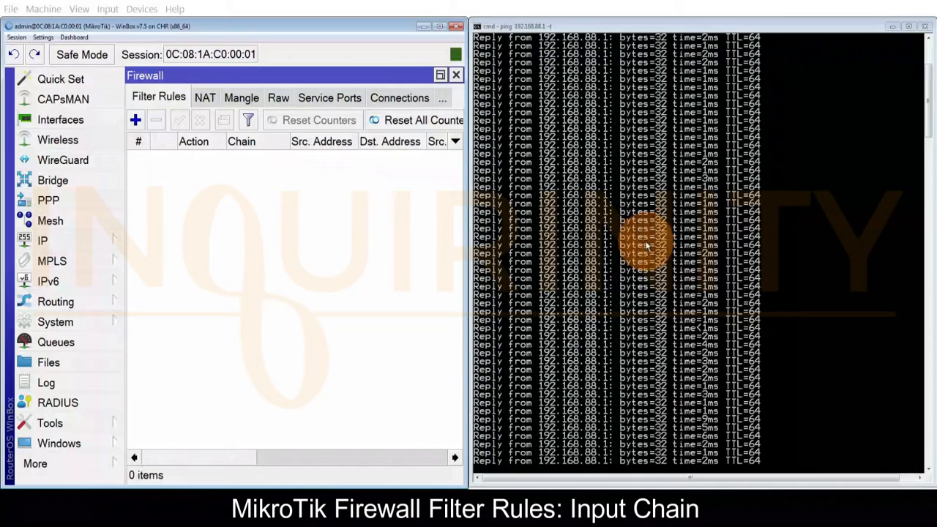
mouse_move(217, 252)
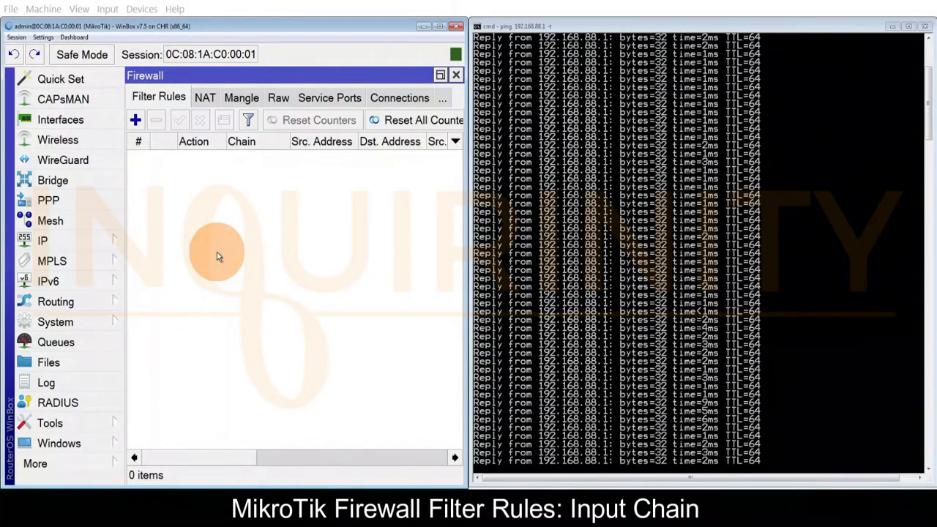
mouse_move(612, 469)
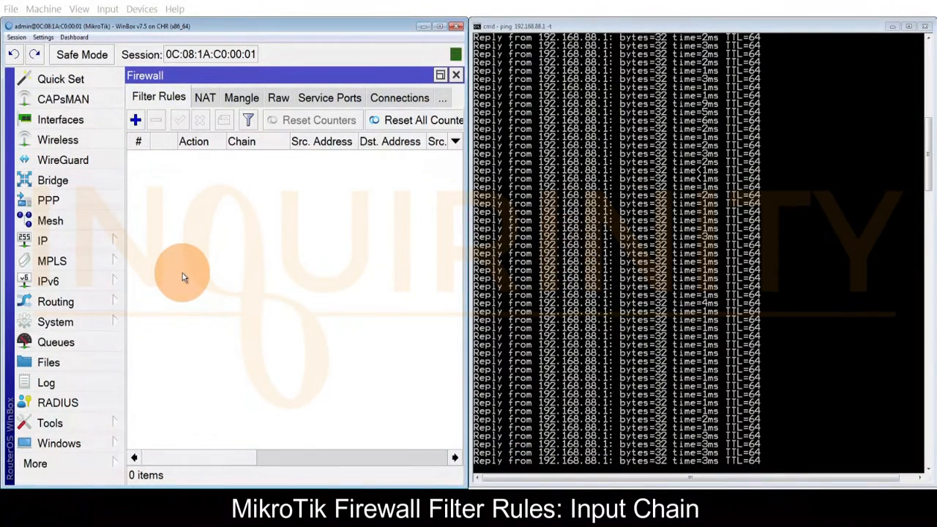
mouse_move(212, 246)
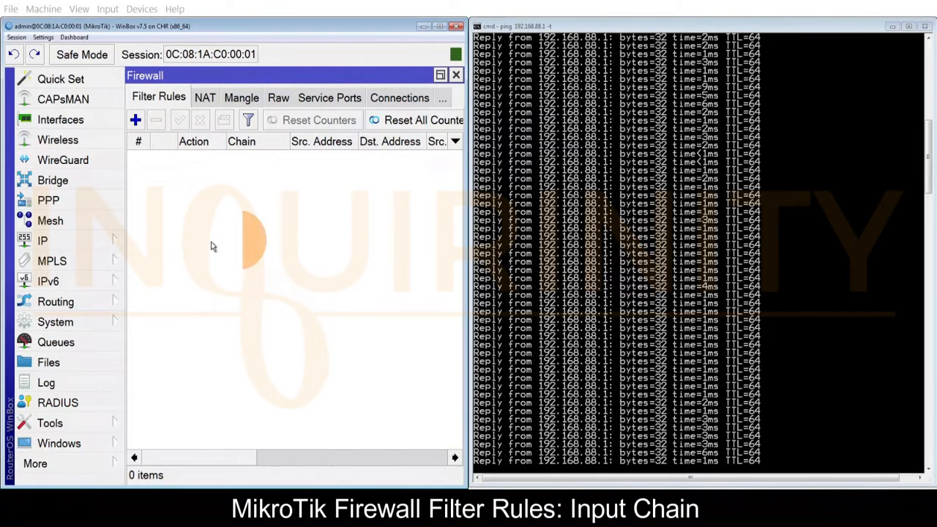
mouse_move(144, 260)
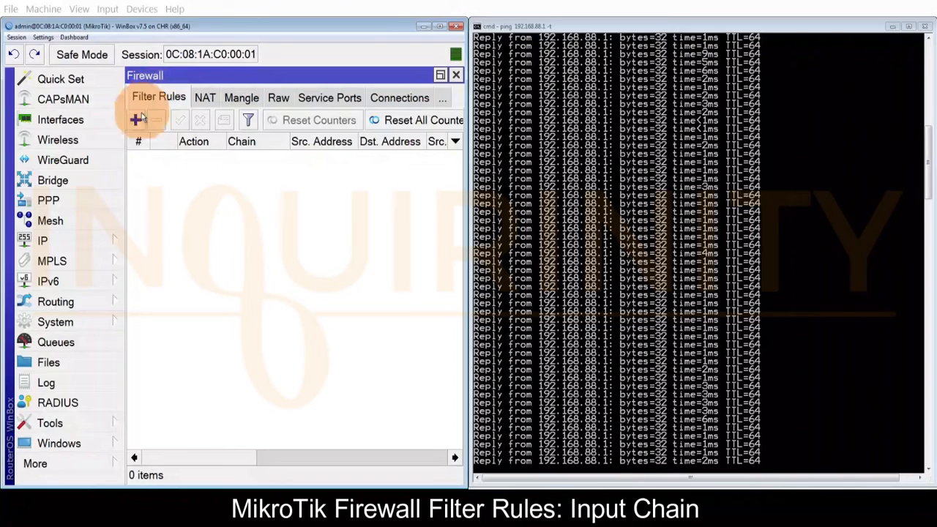
Draft a new filter rule on the input chain matching protocol icmp
left_click(136, 120)
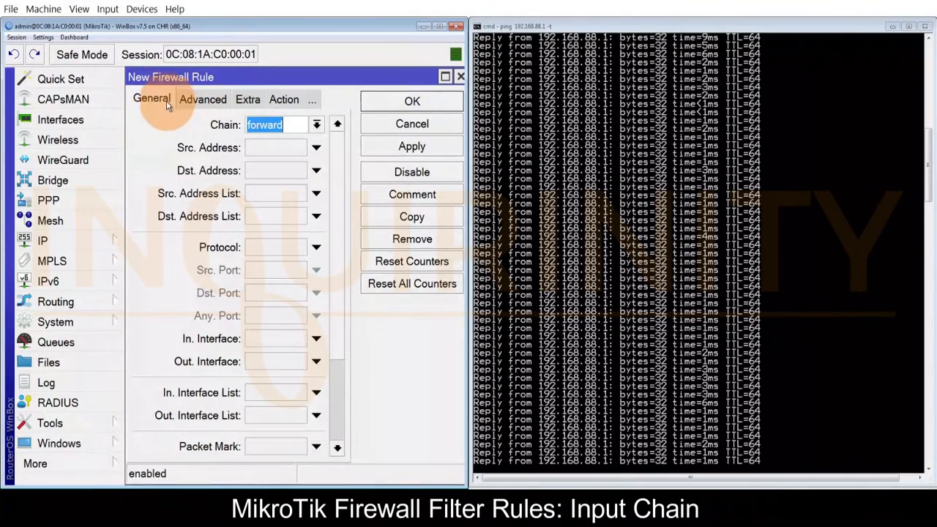
left_click(316, 125)
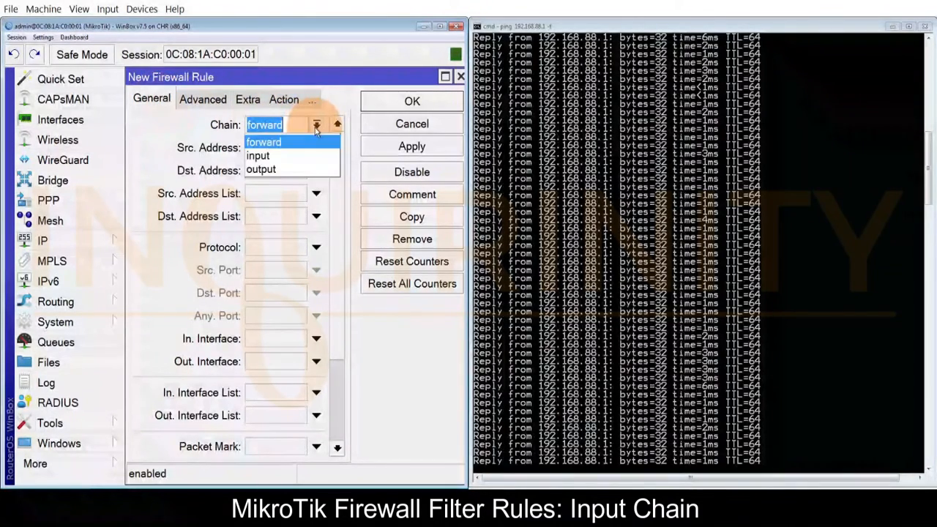
left_click(258, 155)
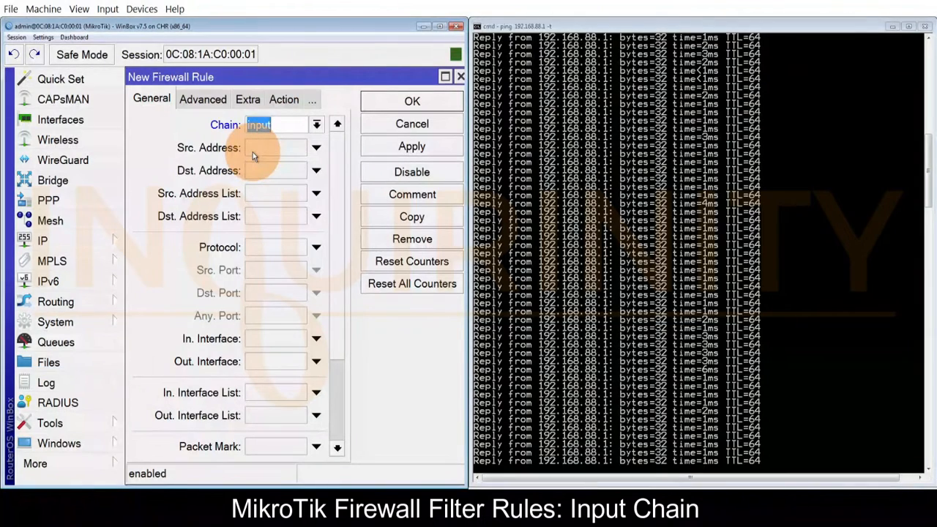
mouse_move(189, 281)
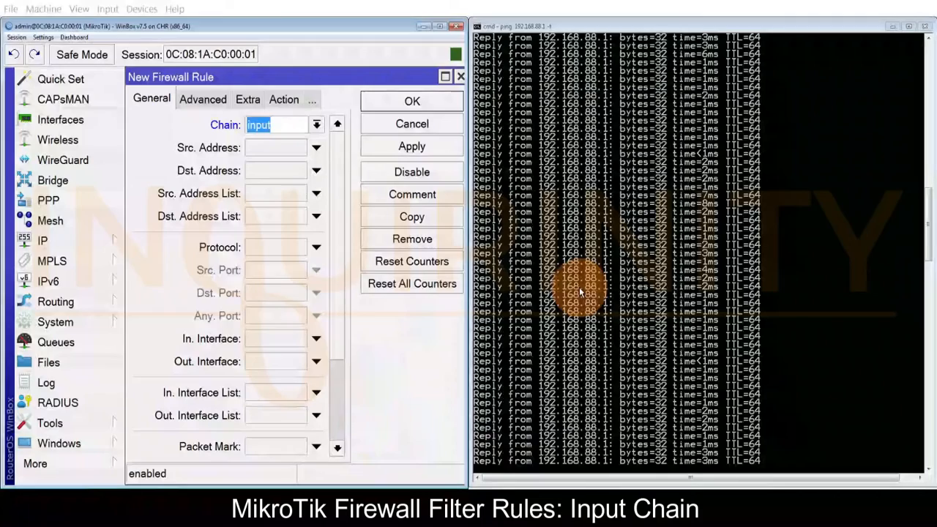
left_click(329, 246)
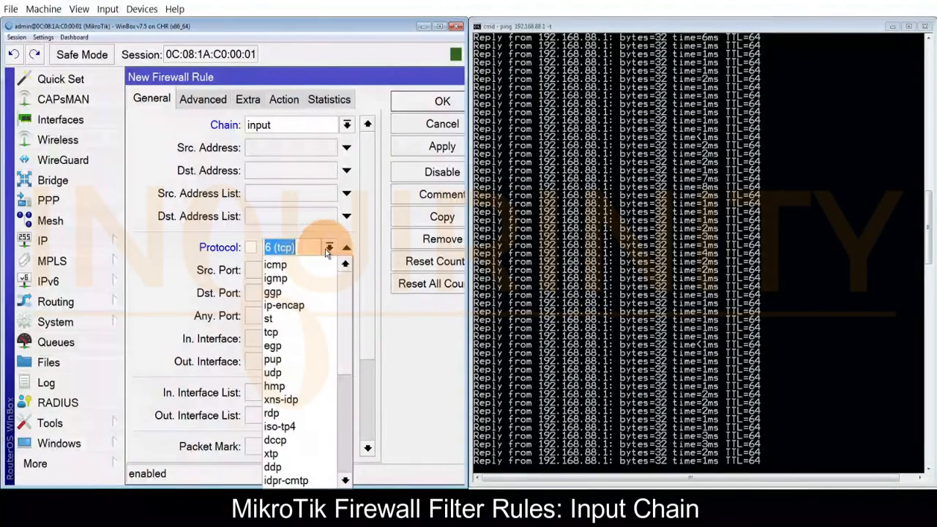
left_click(275, 264)
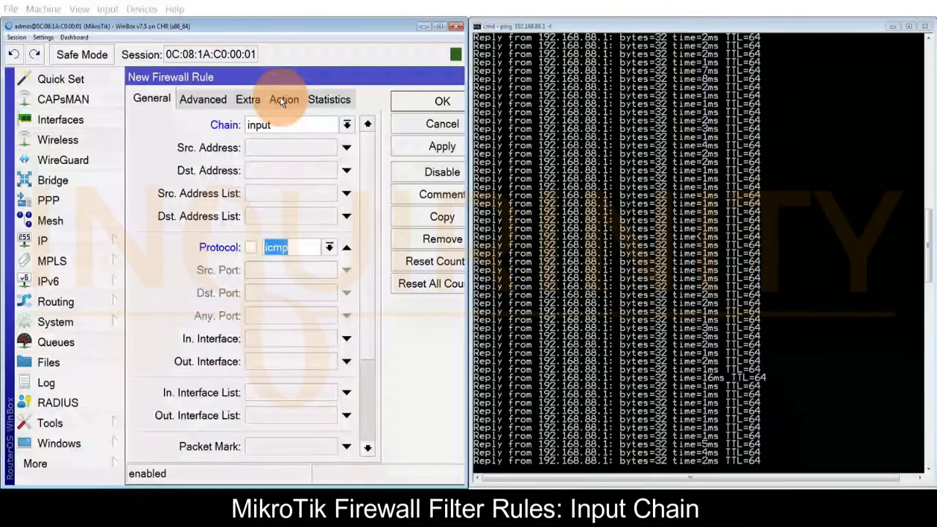
Set the rule's action to drop, apply it and save, so pings time out
left_click(284, 99)
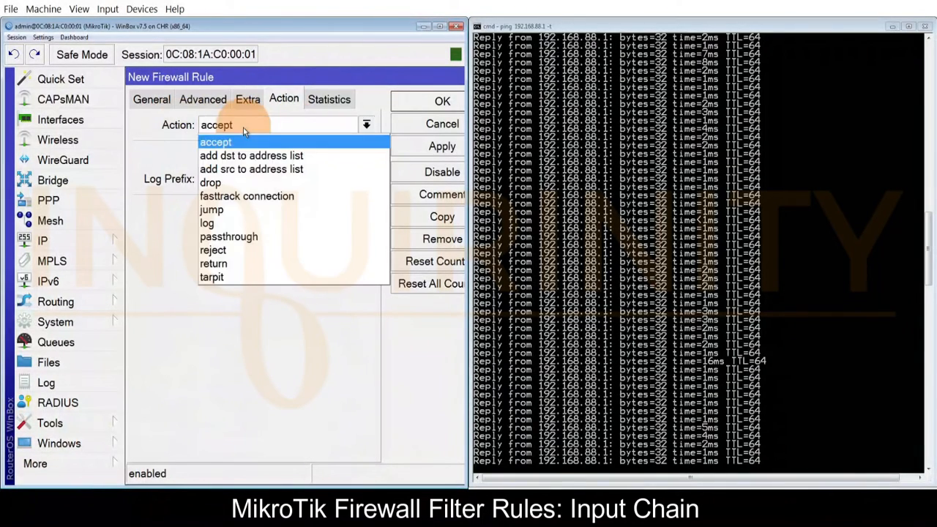
mouse_move(214, 249)
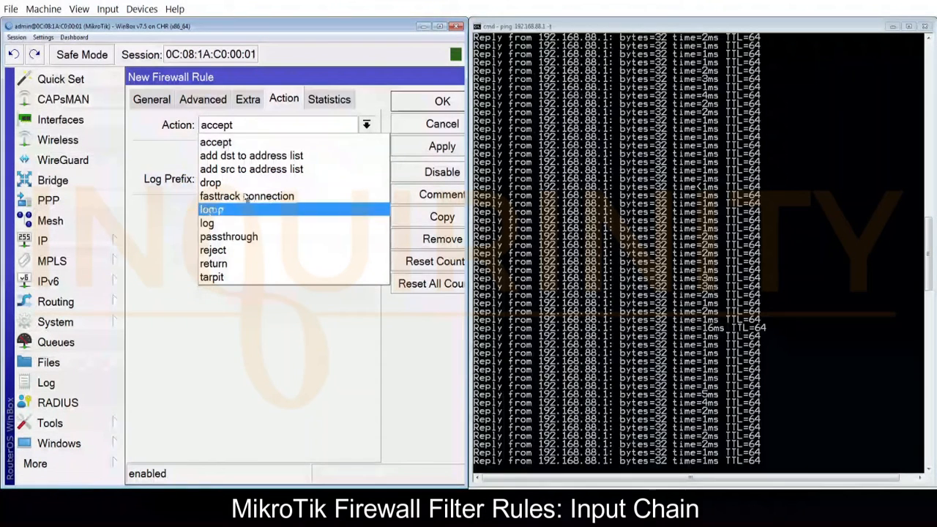
left_click(211, 182)
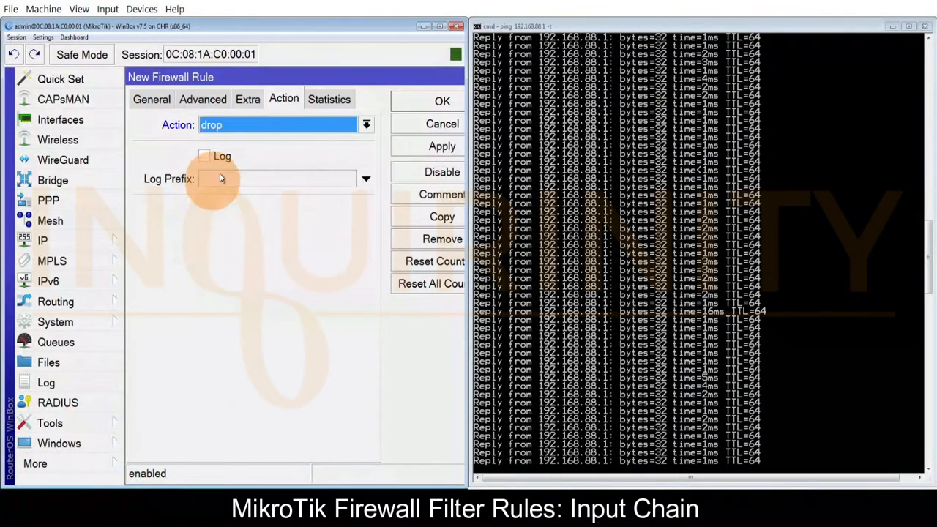
left_click(443, 147)
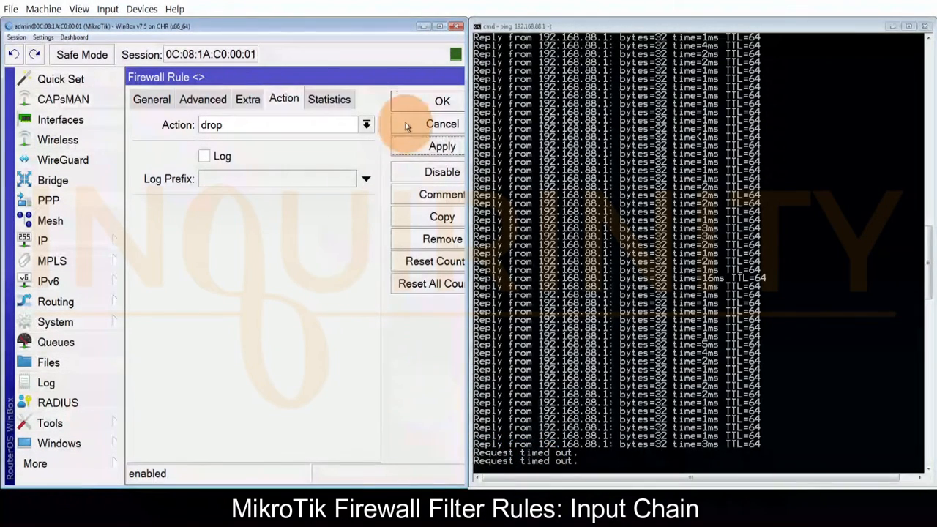
left_click(442, 99)
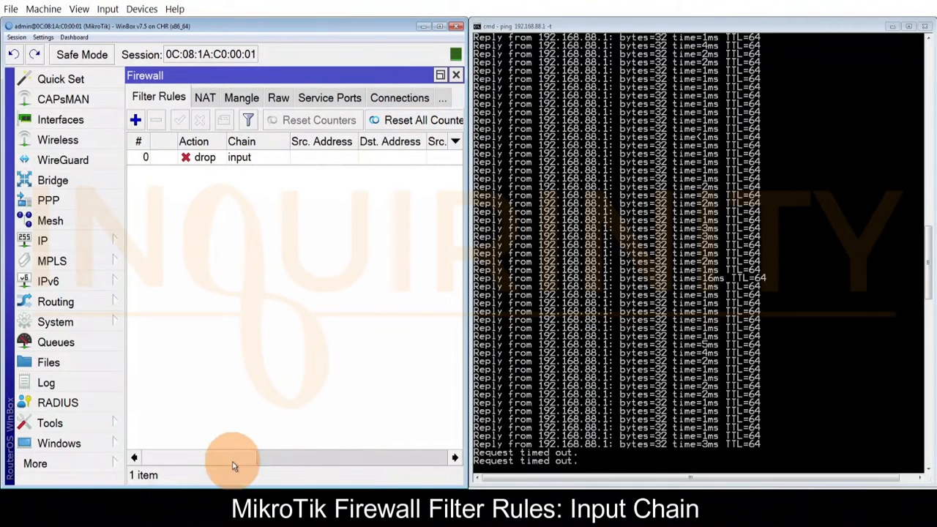
Disable the icmp drop rule and comment it Block Ping so pings reply again
left_click_drag(234, 457, 383, 457)
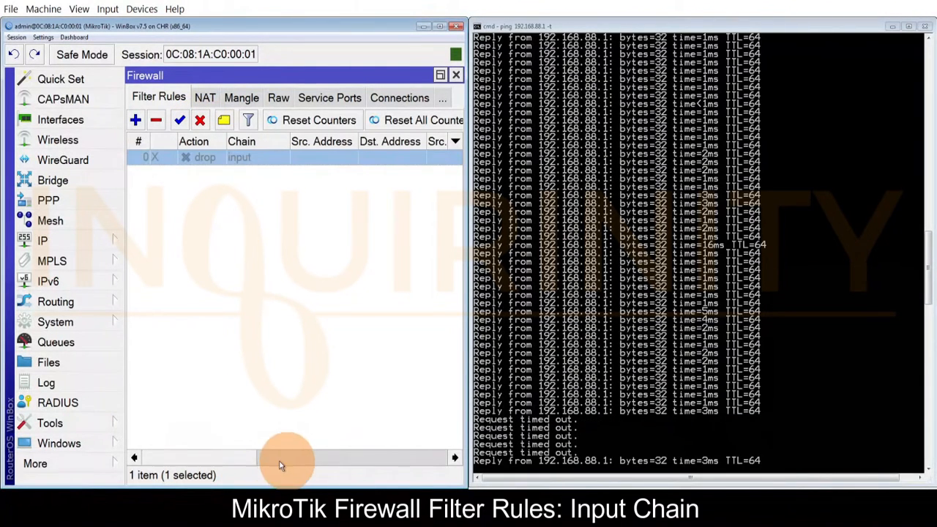
mouse_move(174, 177)
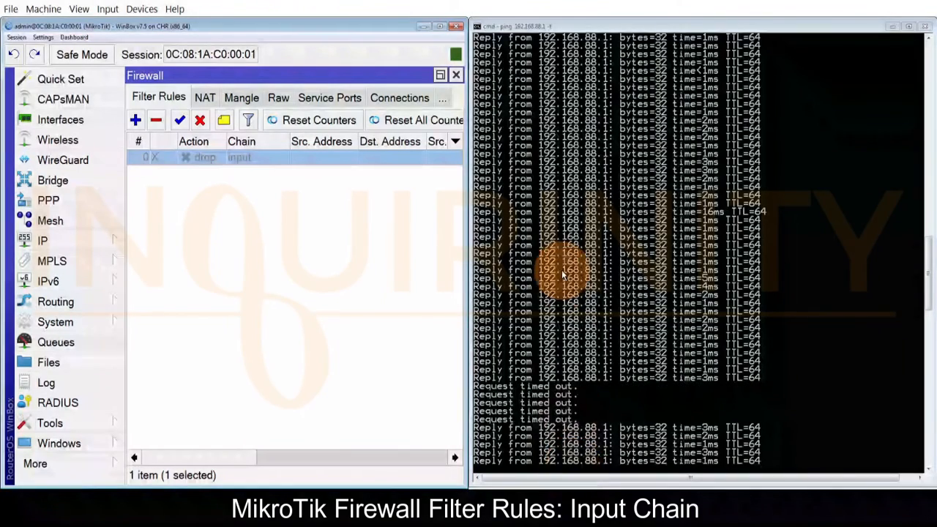
scroll("down", 3)
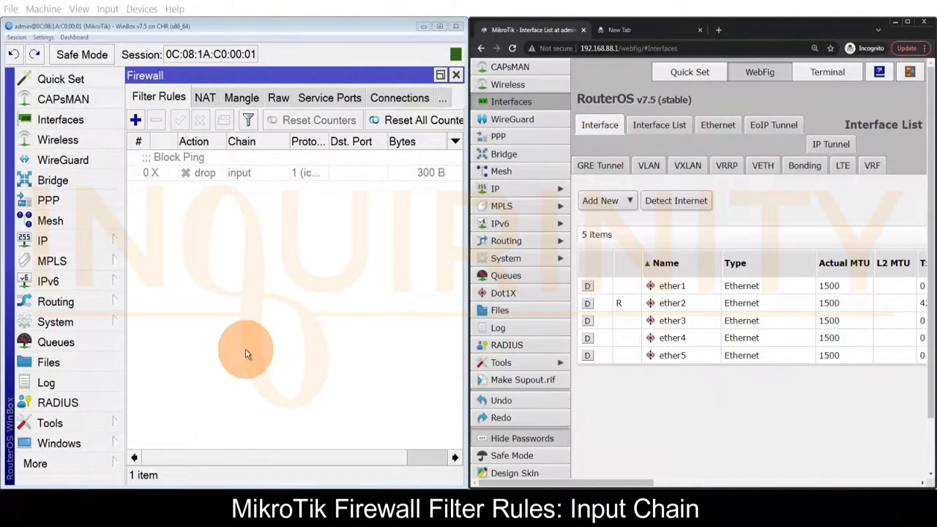
mouse_move(359, 307)
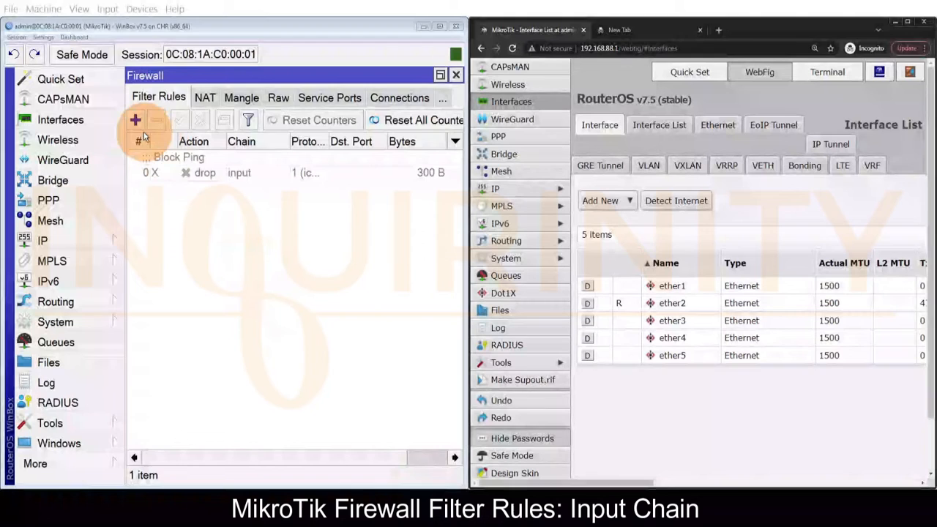
Add an input-chain drop rule for tcp destination ports 80 and 443 and save it
left_click(135, 120)
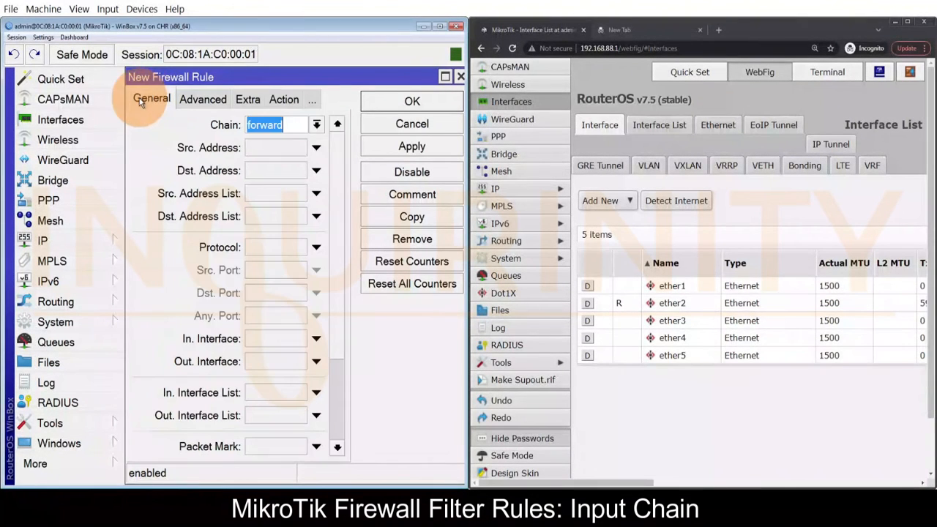
left_click(316, 124)
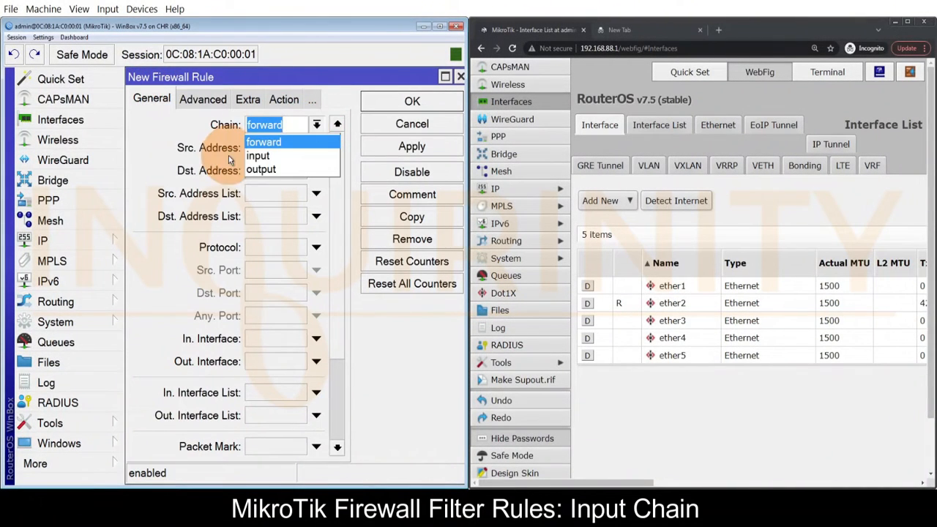
left_click(257, 155)
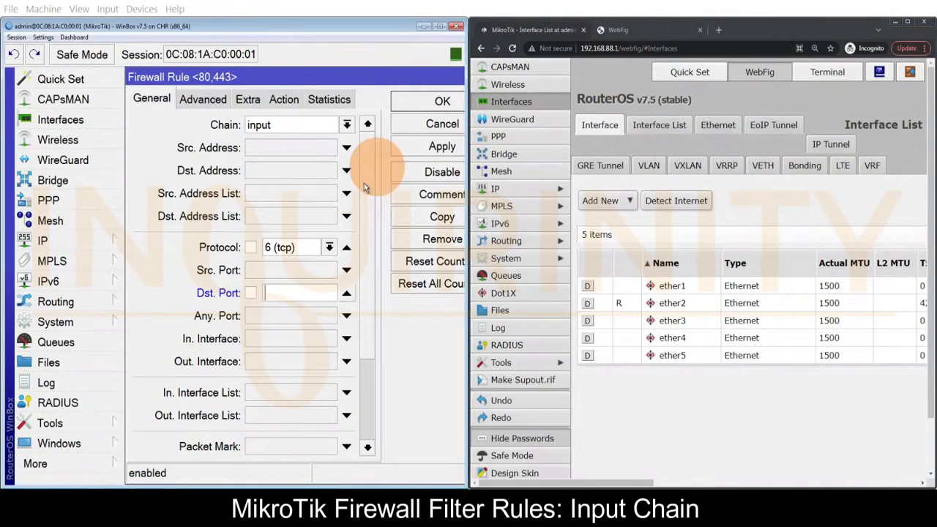
type("80")
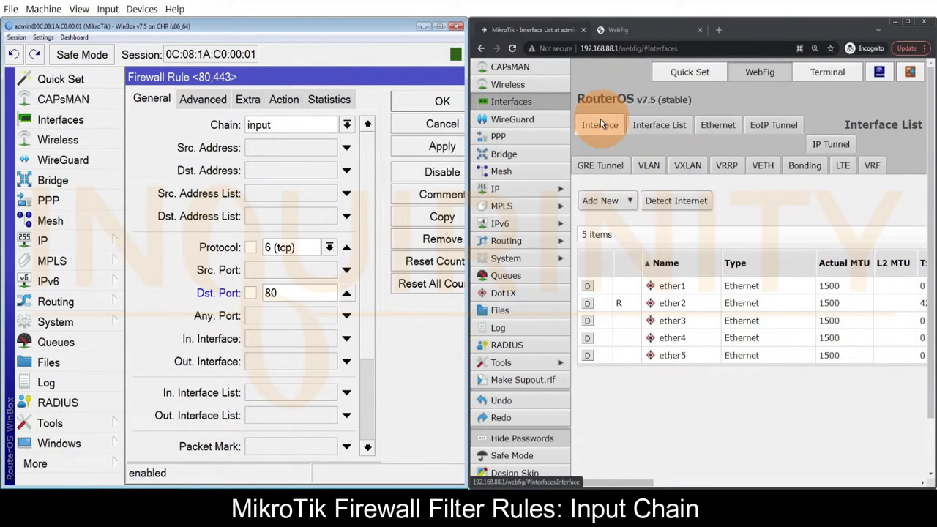
left_click(296, 293)
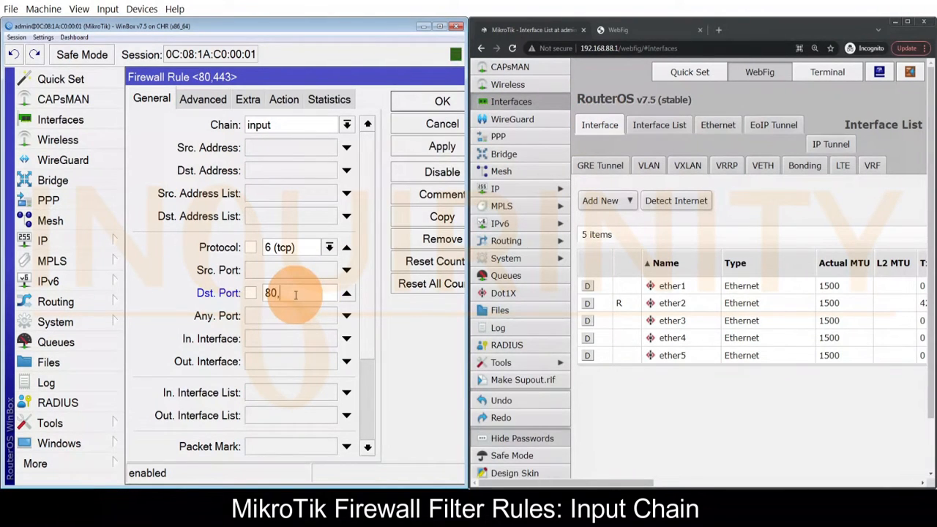
type("443")
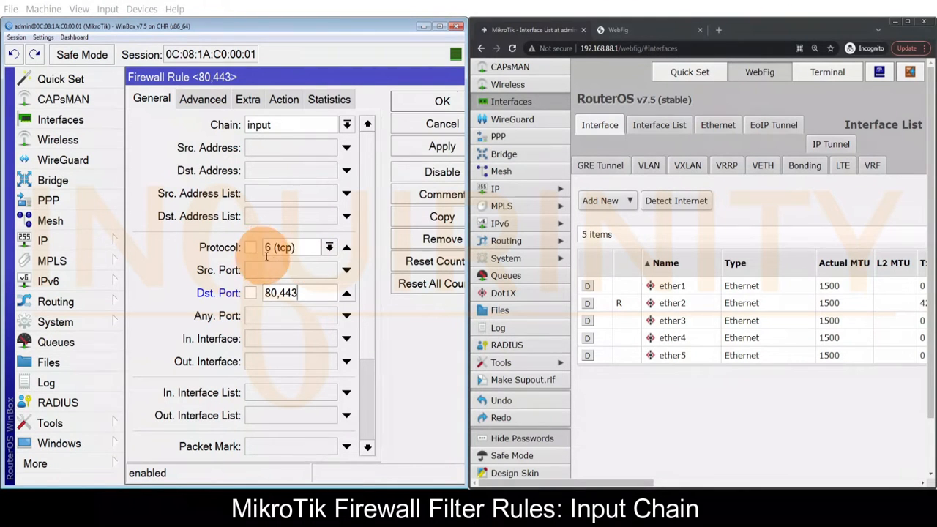
left_click(442, 100)
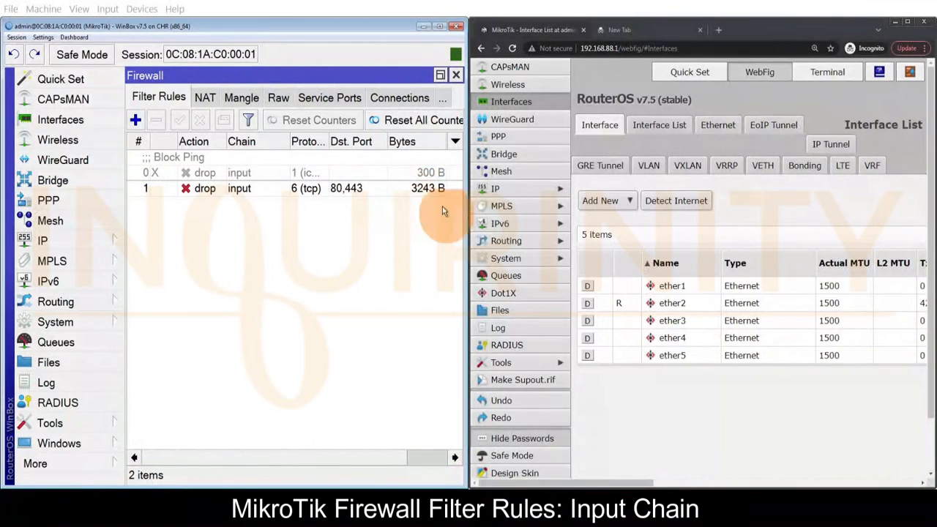
mouse_move(275, 463)
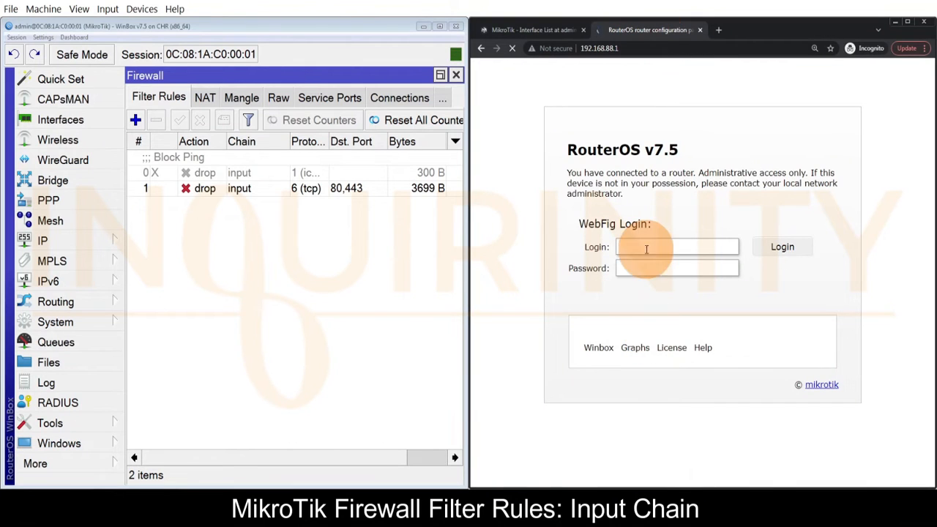
Submit the WebFig login as admin at 192.168.88.1 and see it hang loading
type("admin")
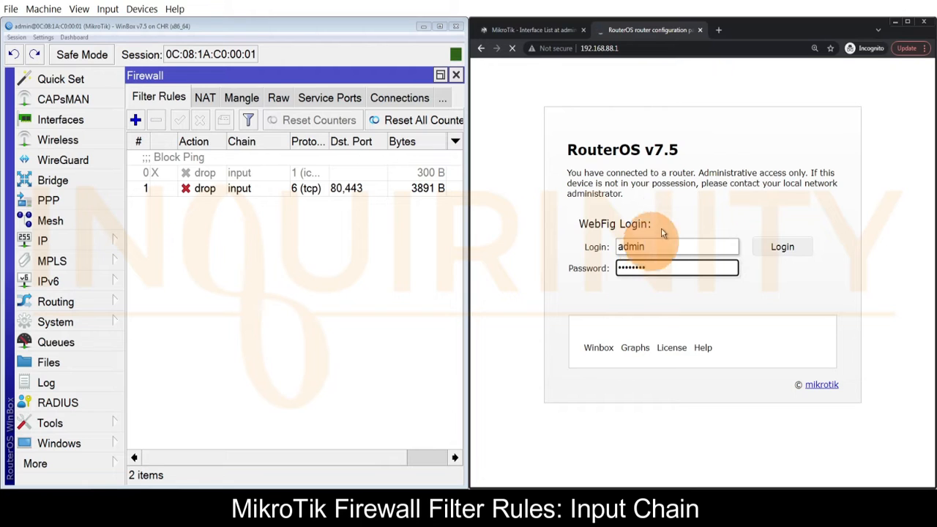
left_click(782, 246)
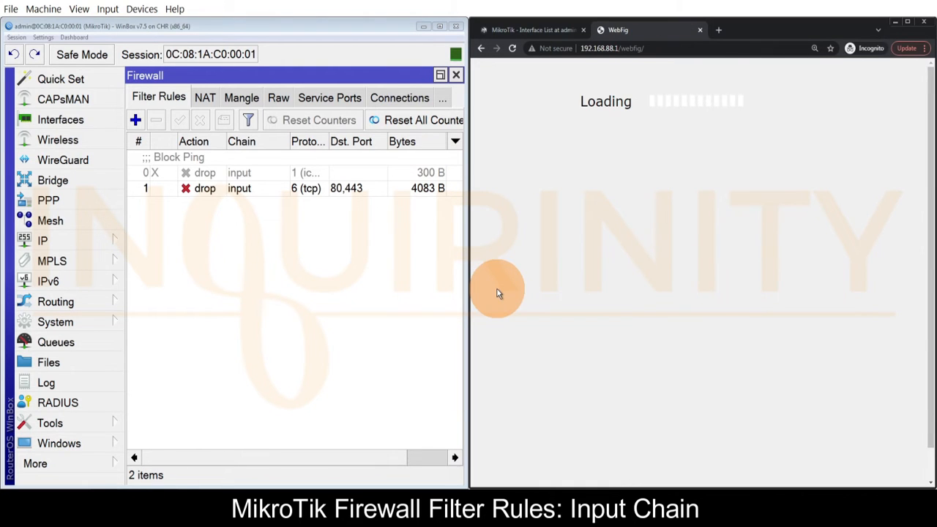
mouse_move(562, 313)
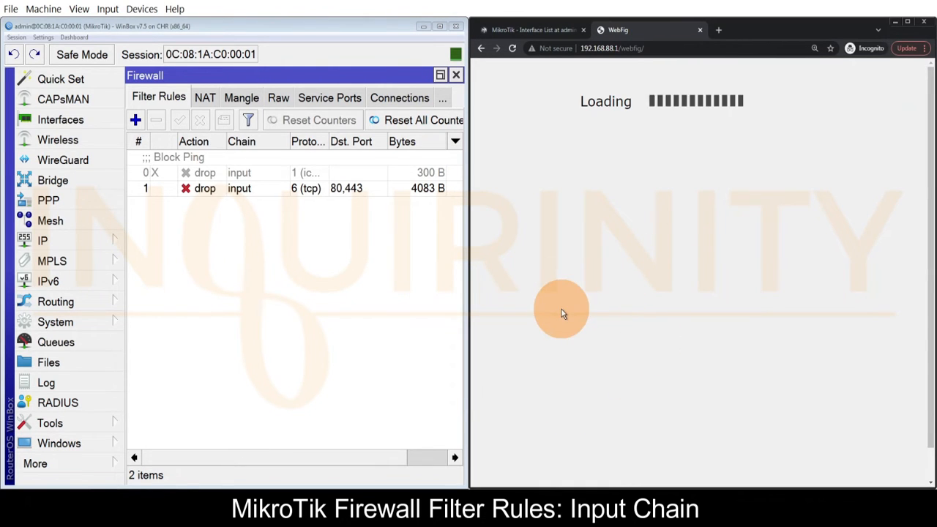
mouse_move(606, 231)
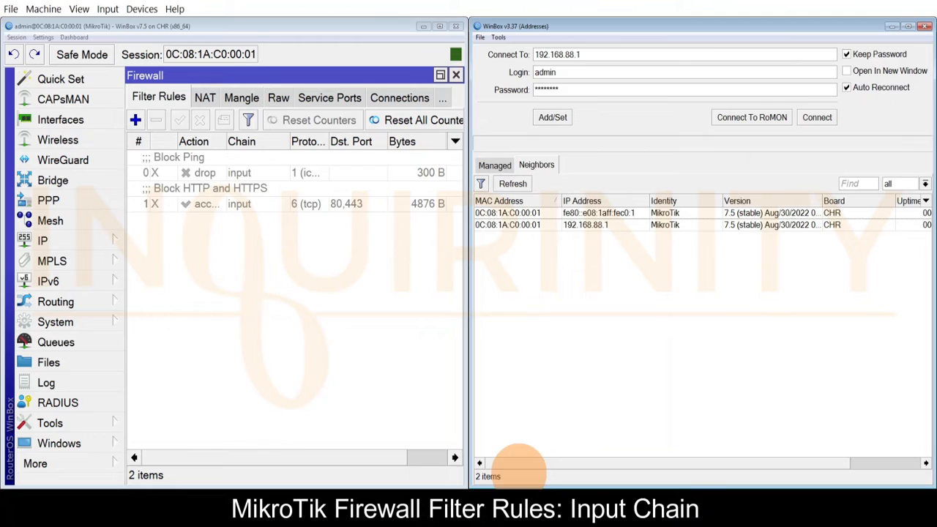
mouse_move(276, 307)
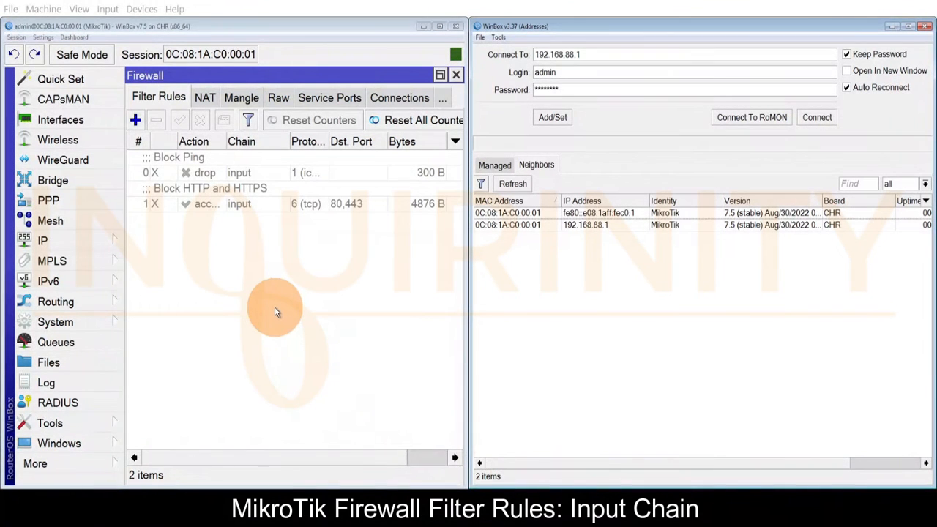
mouse_move(310, 299)
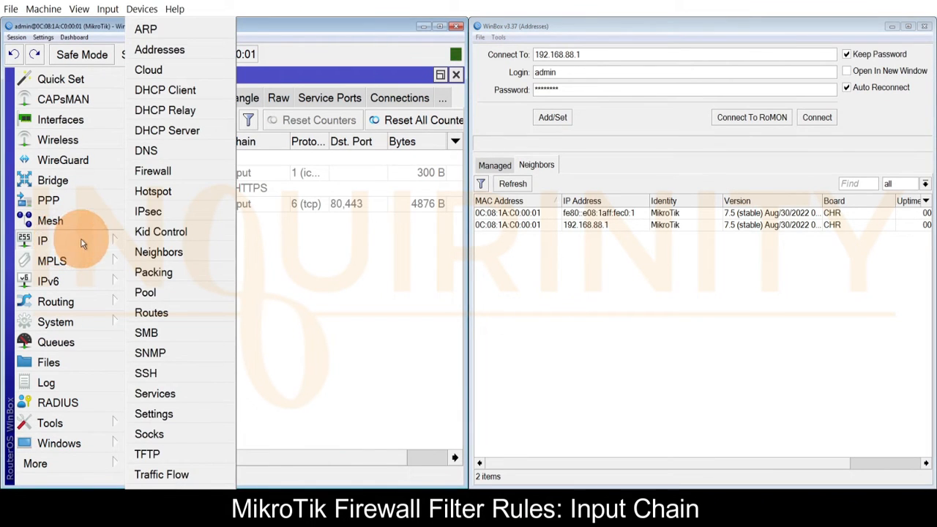
Check in IP > Services that the winbox service uses port 8291
left_click(155, 392)
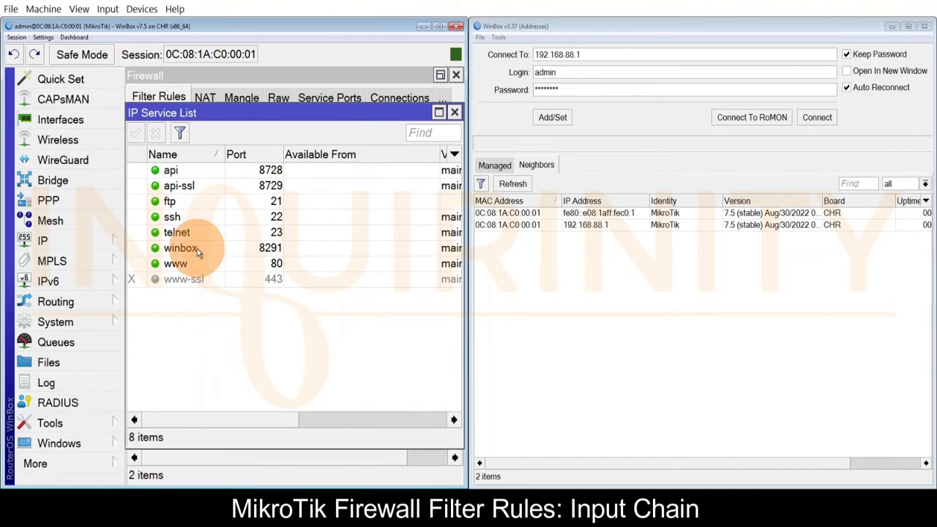
left_click(182, 247)
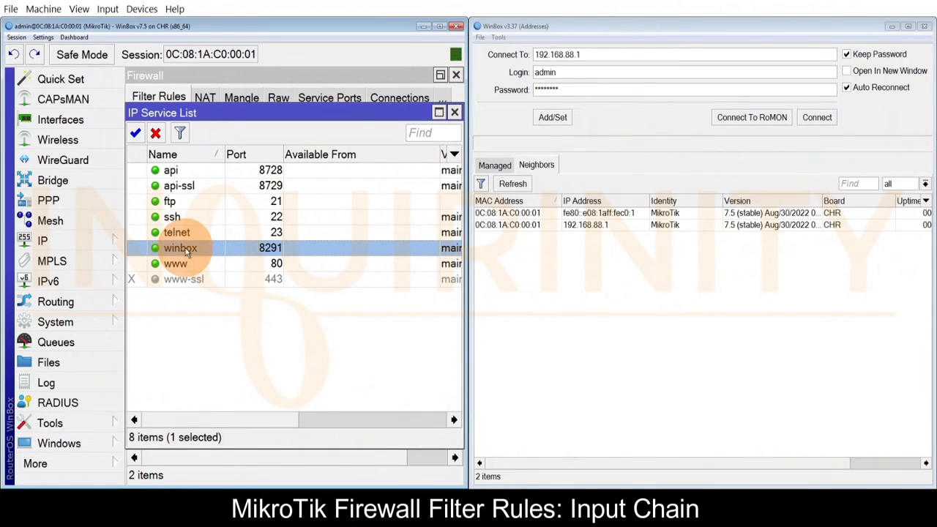
mouse_move(285, 263)
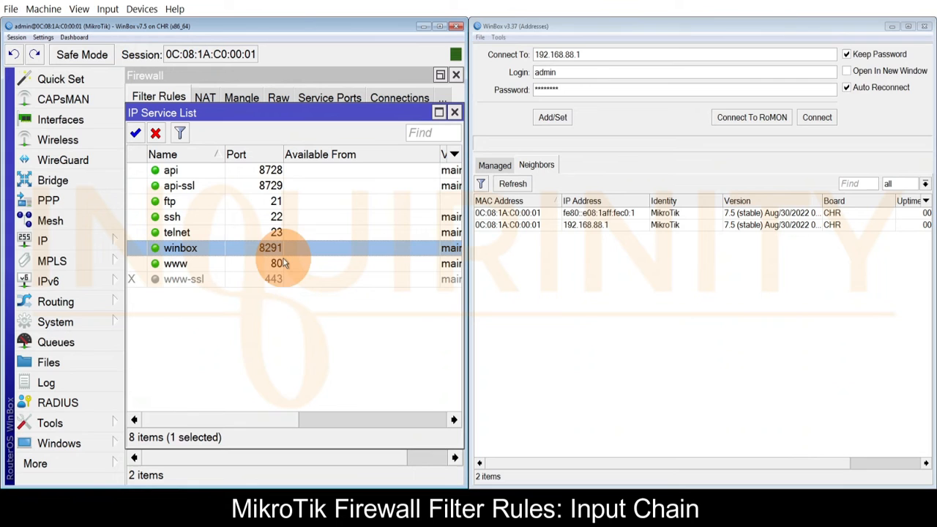
mouse_move(410, 342)
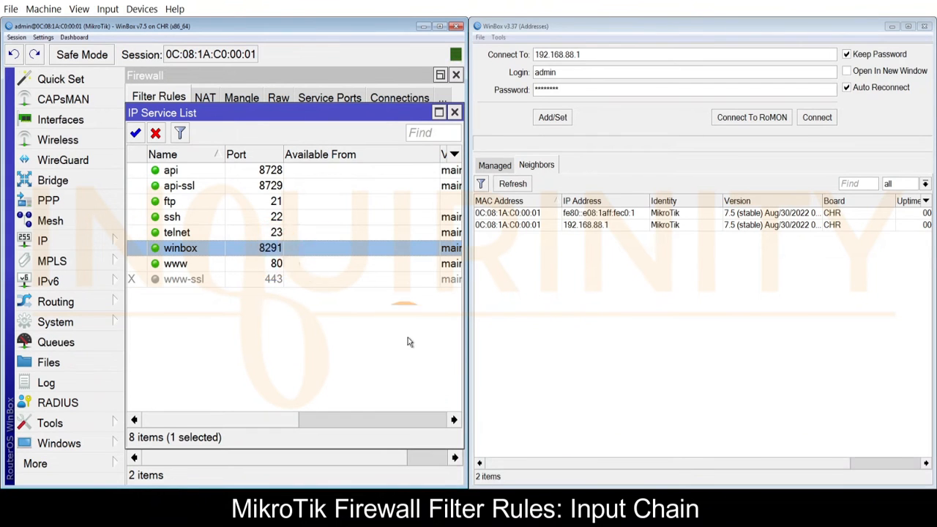
Add an input-chain filter rule dropping TCP destination port 8291, below the web-port rule
left_click(453, 112)
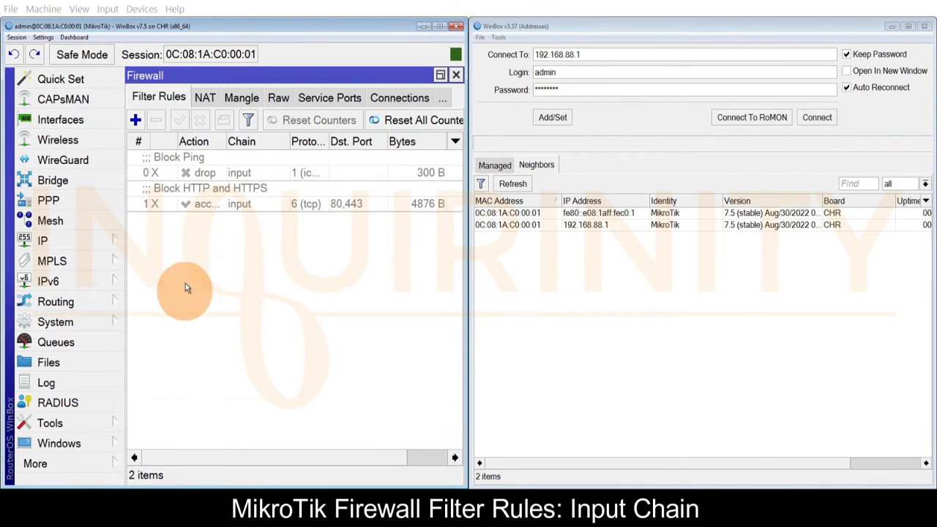
mouse_move(287, 334)
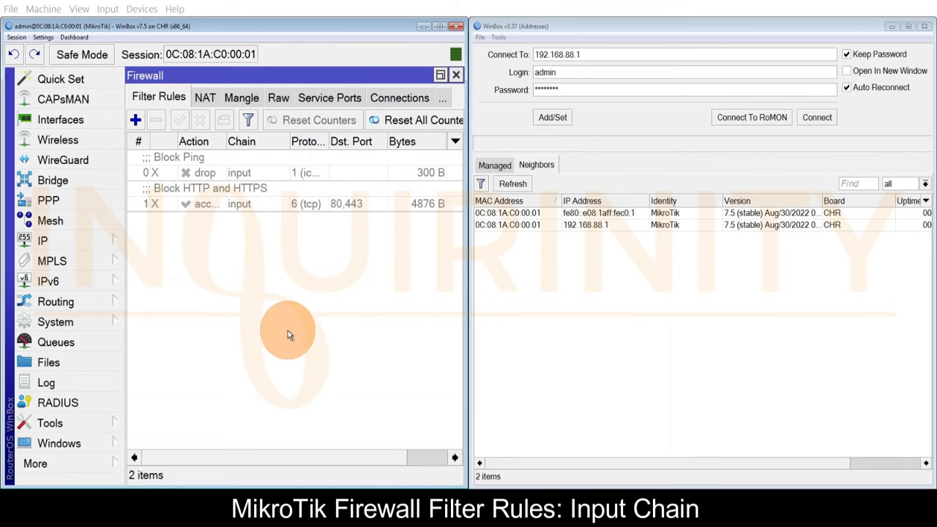
mouse_move(583, 281)
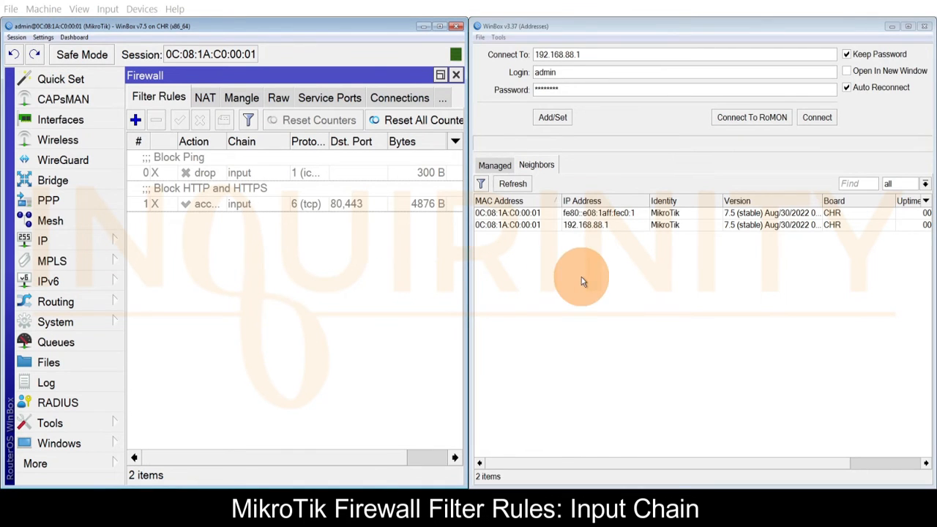
mouse_move(530, 139)
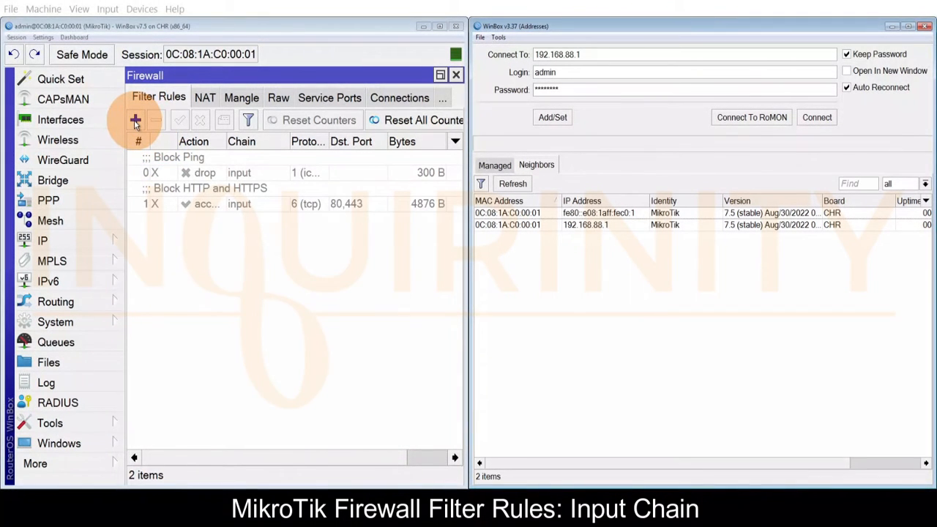
left_click(134, 120)
type("8")
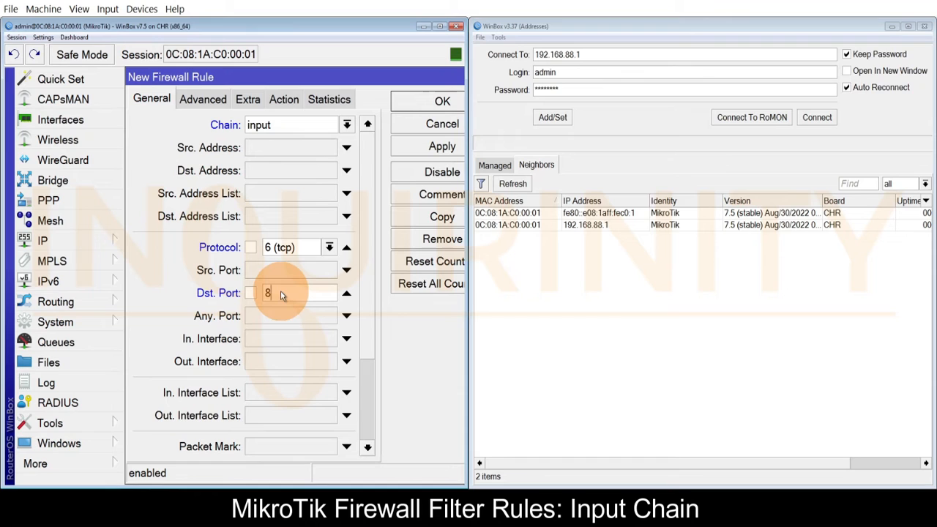
type("291")
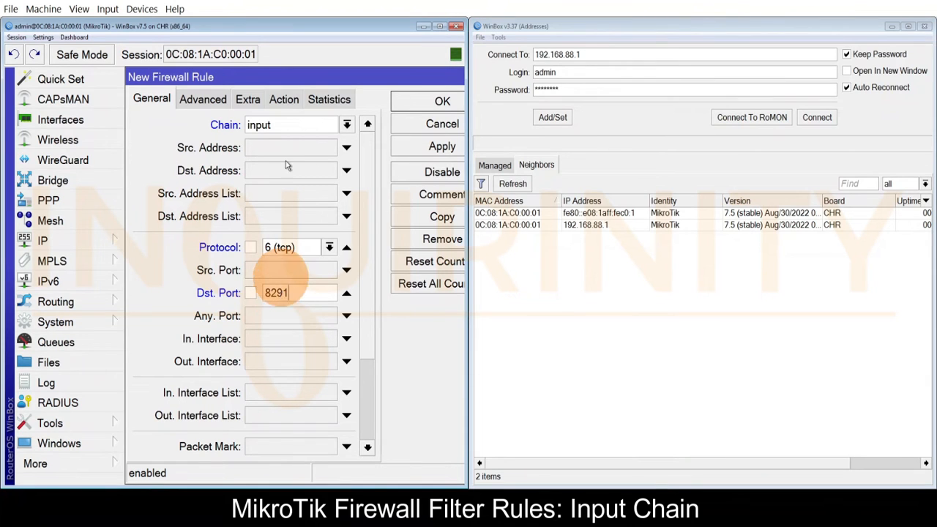
left_click(284, 99)
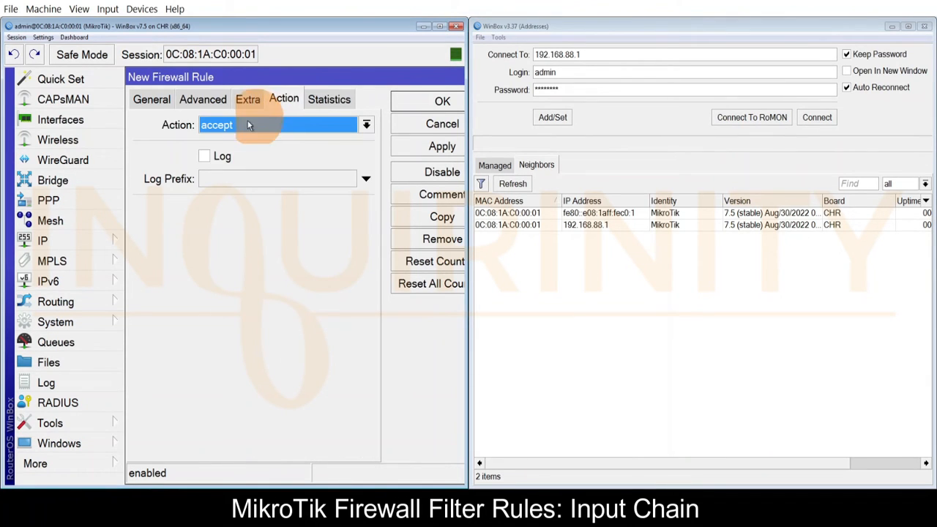
left_click(366, 124)
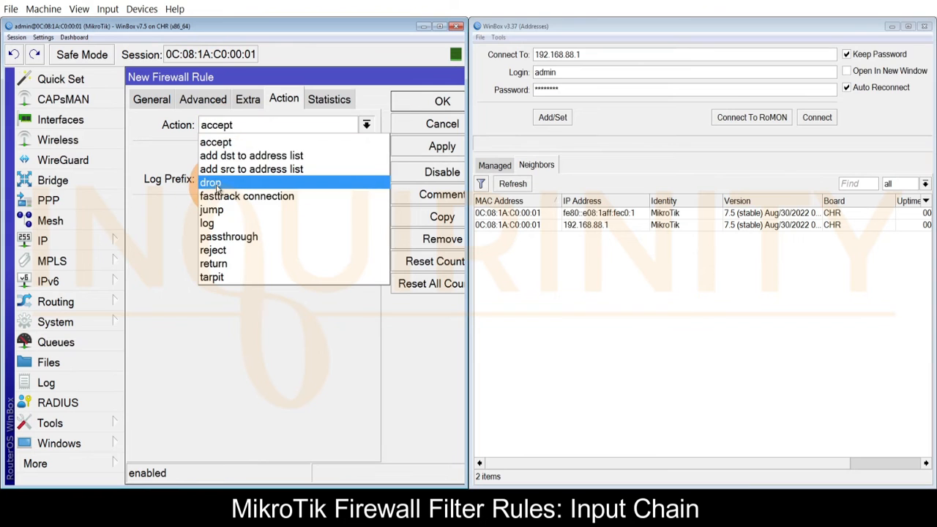
left_click(210, 181)
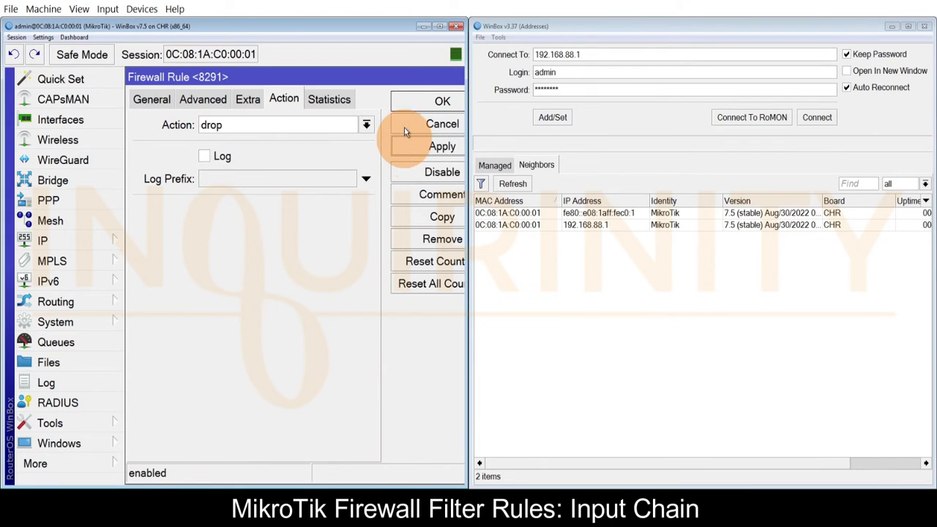
left_click(443, 101)
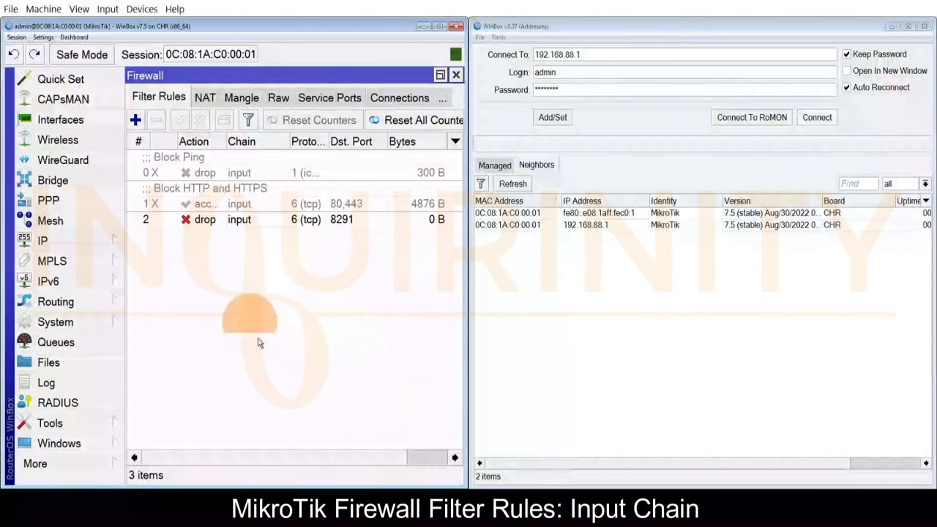
mouse_move(299, 480)
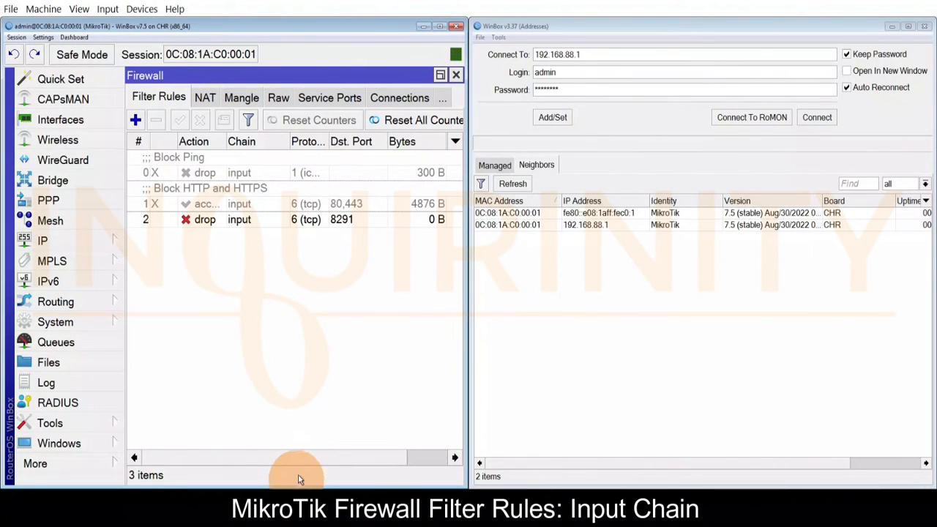
mouse_move(185, 319)
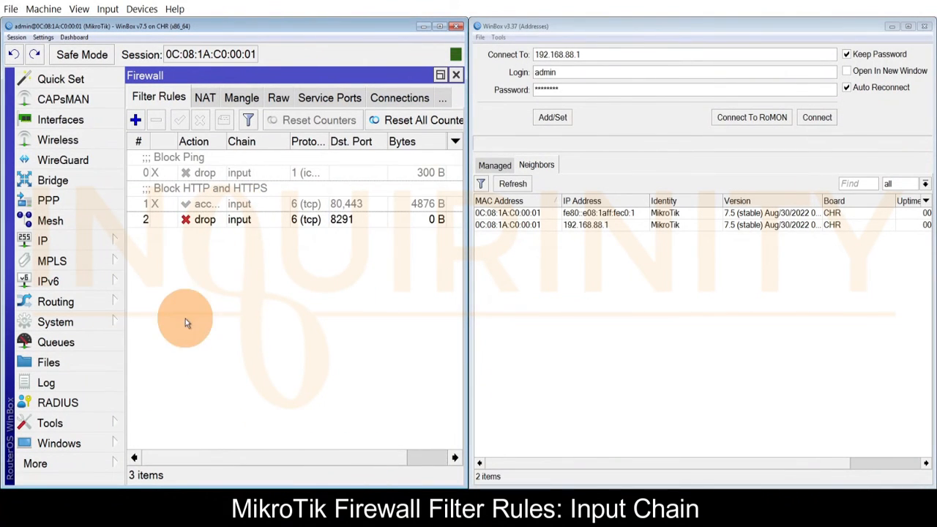
mouse_move(246, 325)
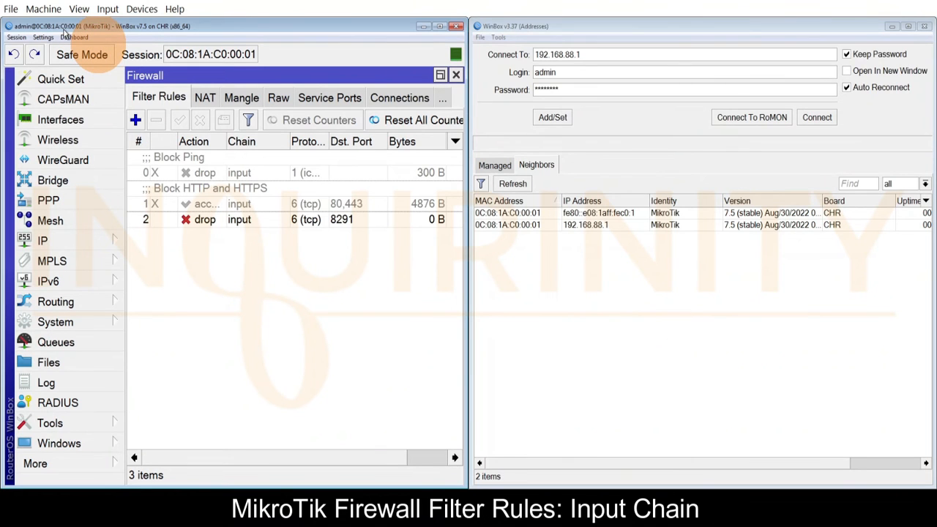
mouse_move(305, 460)
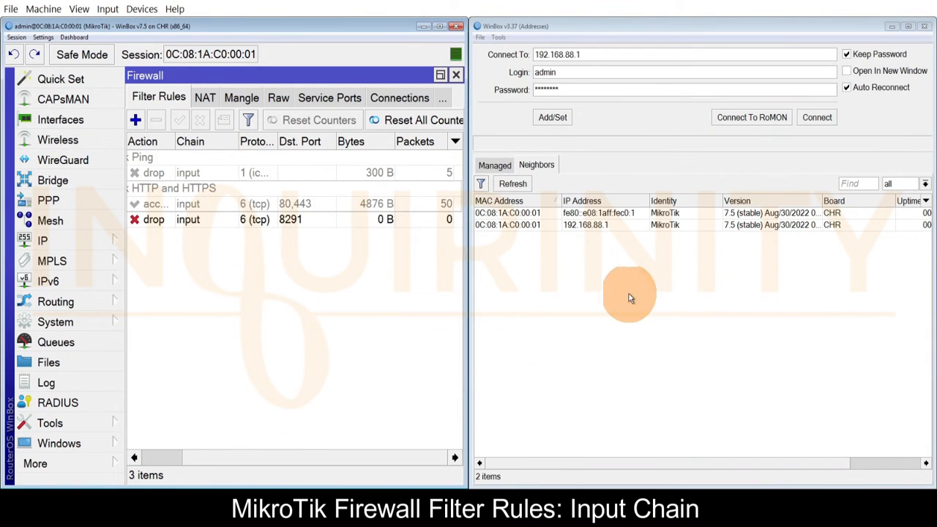
mouse_move(687, 337)
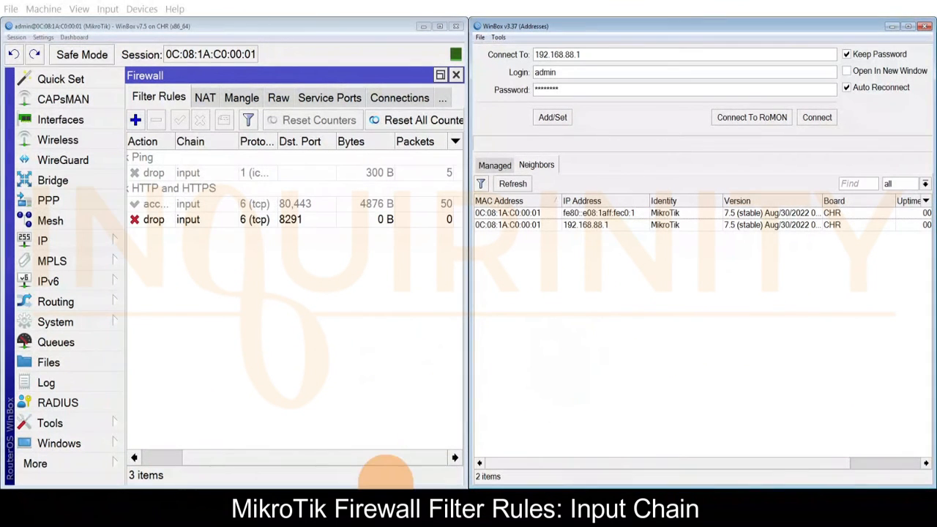
Attempt an IP login to 192.168.88.1 and watch the 8291 drop rule count 3 packets, 152 B
left_click(134, 456)
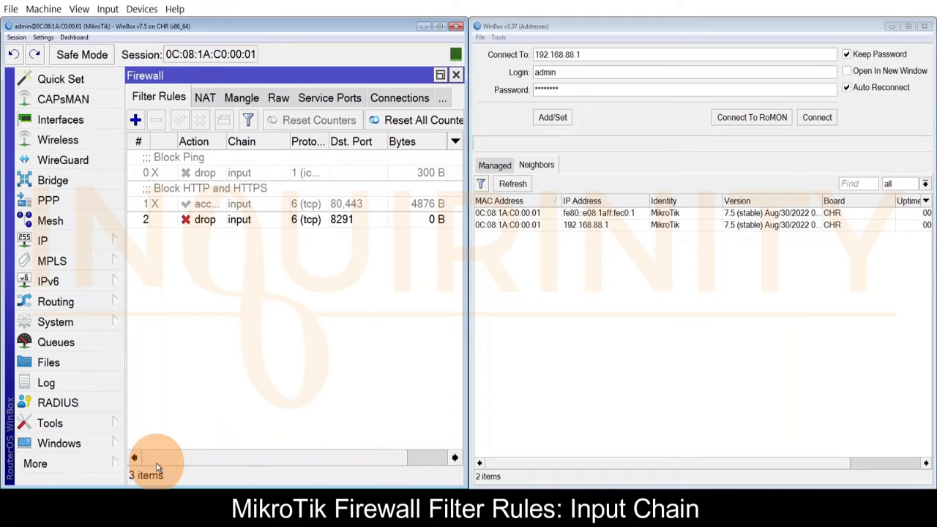
scroll("right", 3)
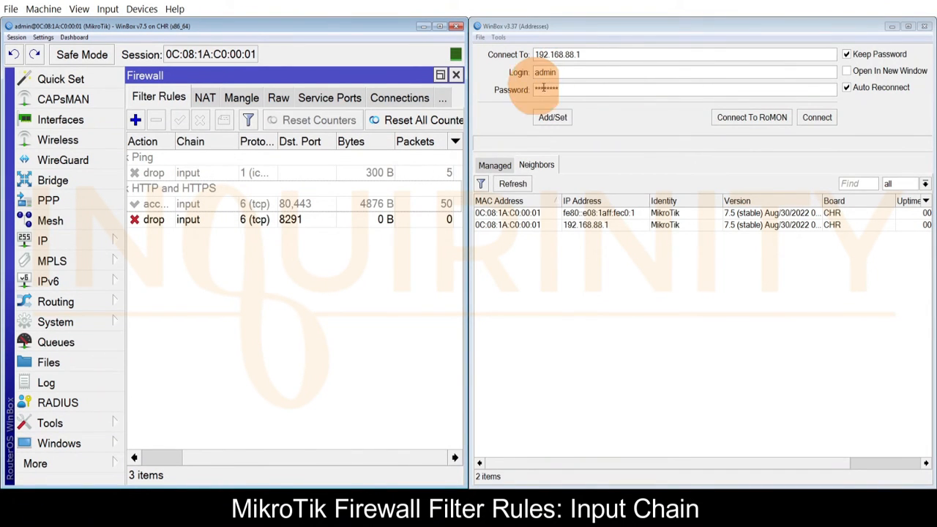
left_click(817, 117)
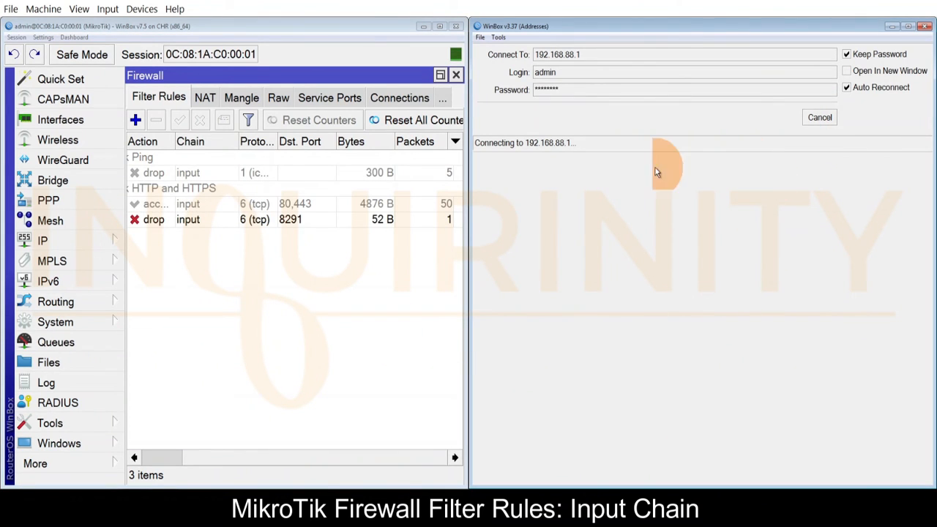
mouse_move(571, 173)
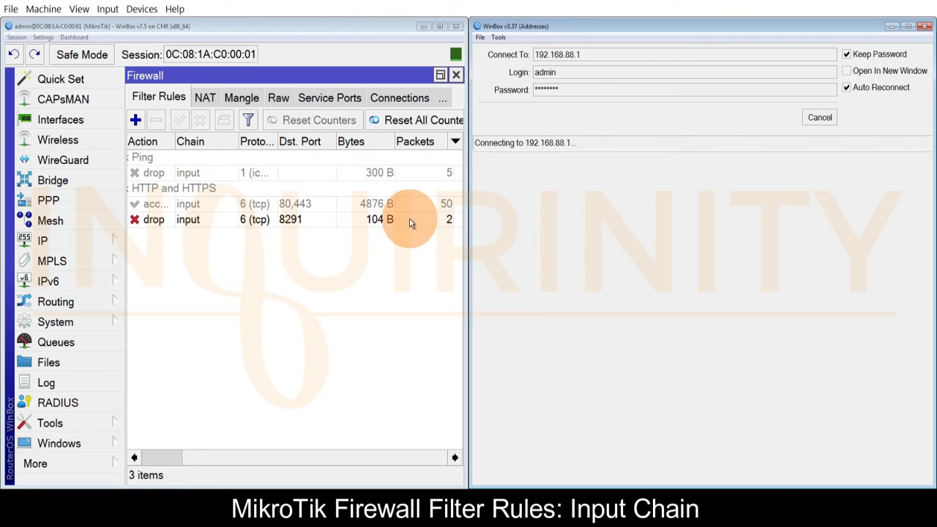
left_click(293, 220)
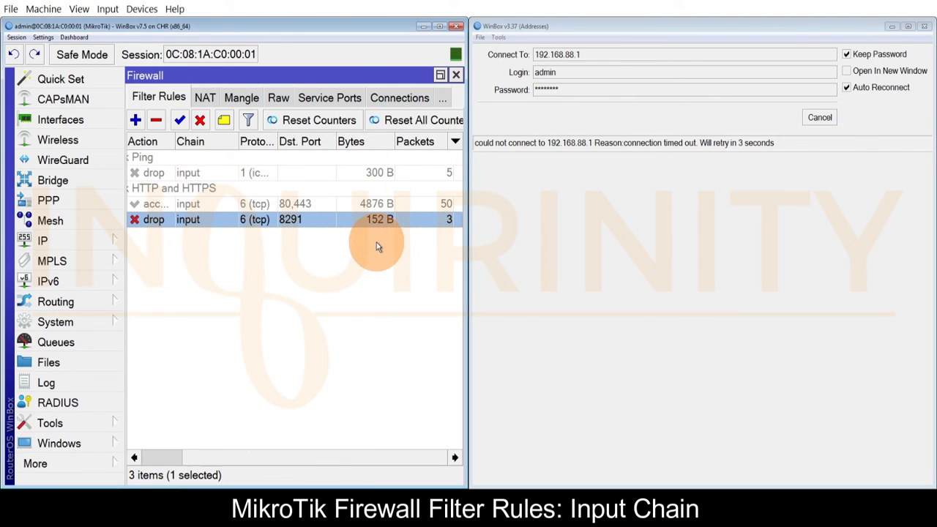
mouse_move(612, 306)
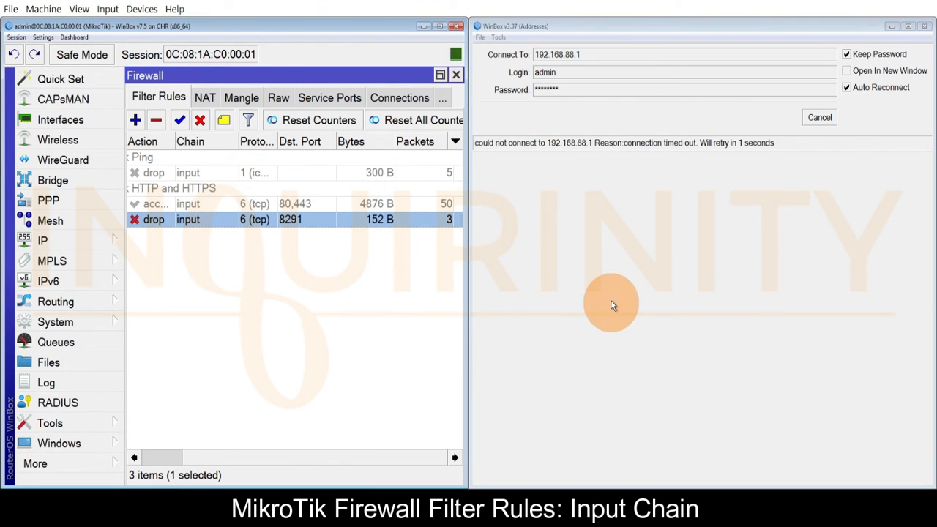